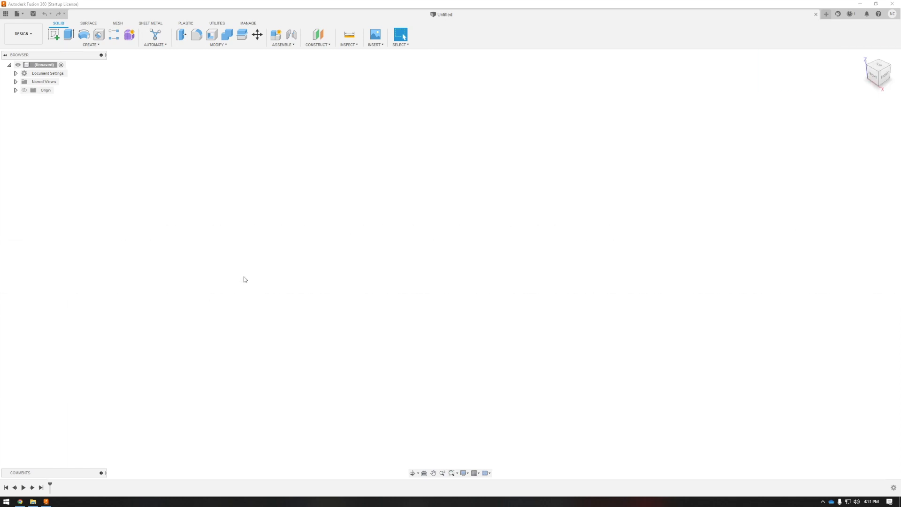
mouse_move(202, 358)
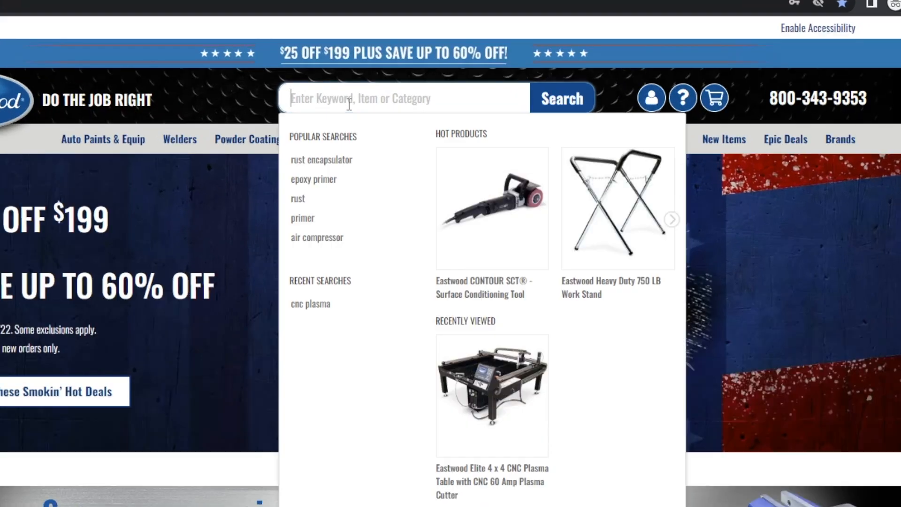
Search Eastwood.com for 'cnc plasma' and get the Elite 4x4 Plasma Table post processor
text(cnc plasma)
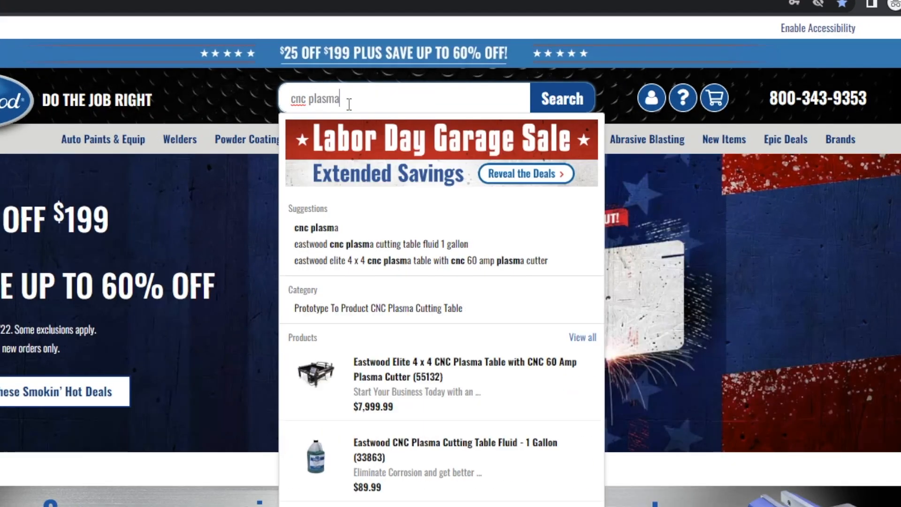
click(465, 369)
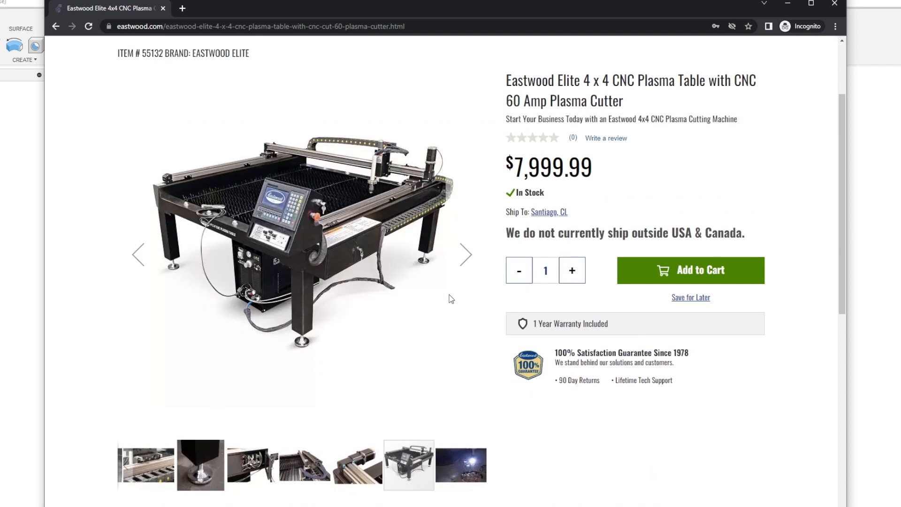
scroll(down, 3)
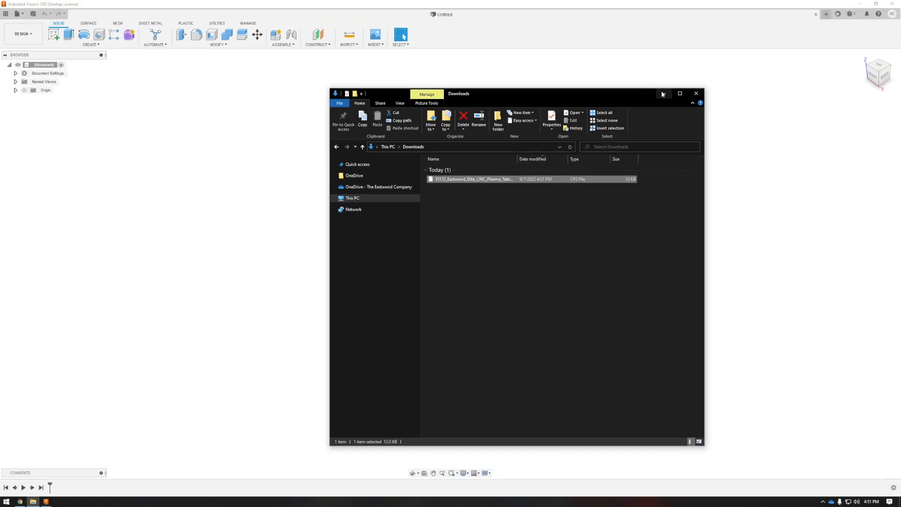
Close the Downloads File Explorer window
click(696, 94)
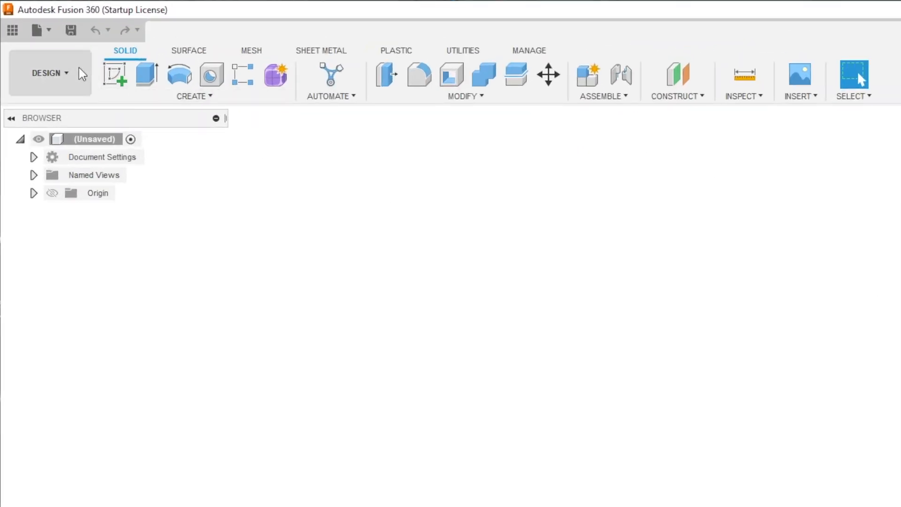
Switch to Manufacture and open the NC program's post processor library
click(47, 73)
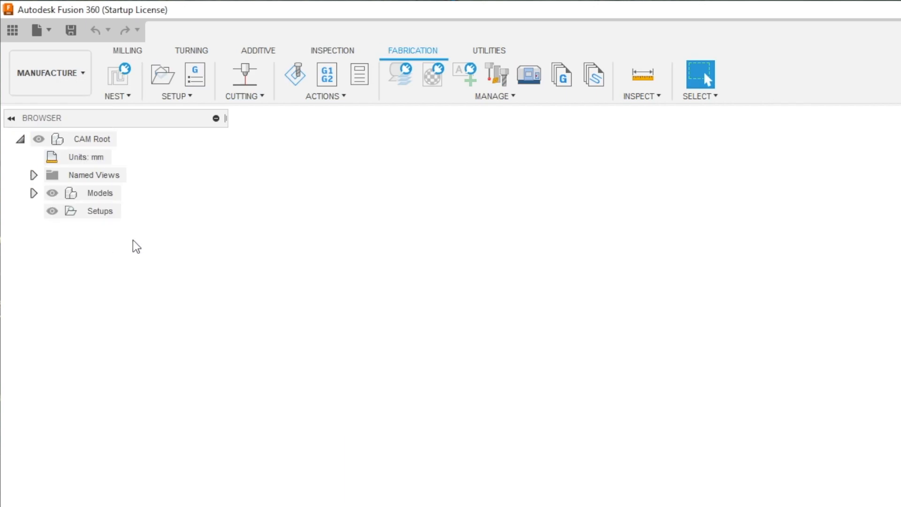
mouse_move(298, 147)
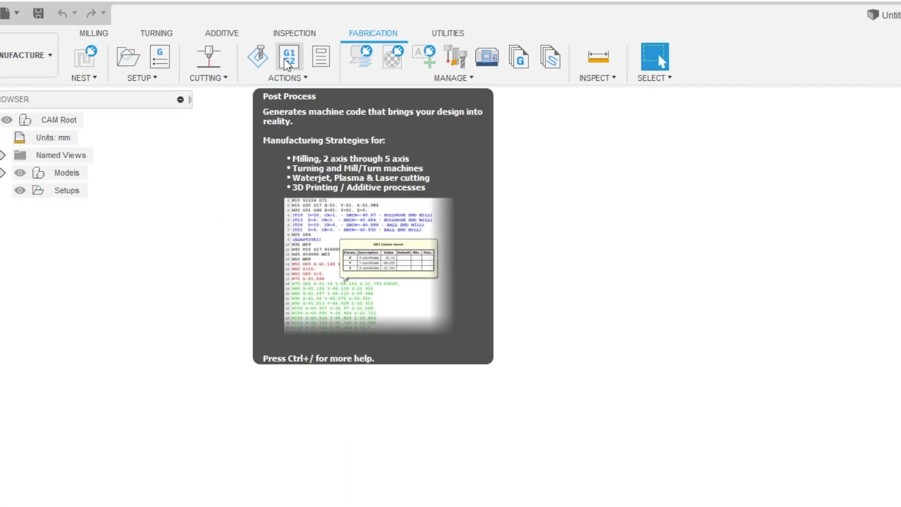
click(290, 56)
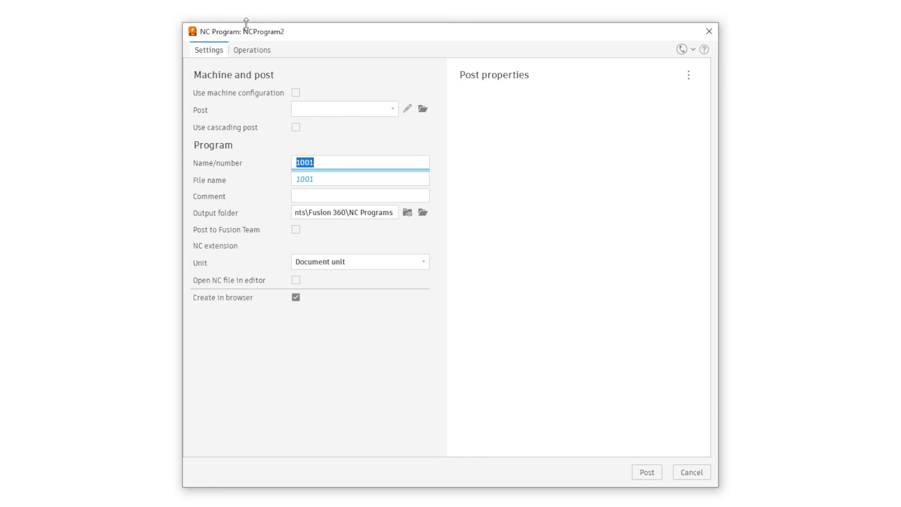
mouse_move(423, 109)
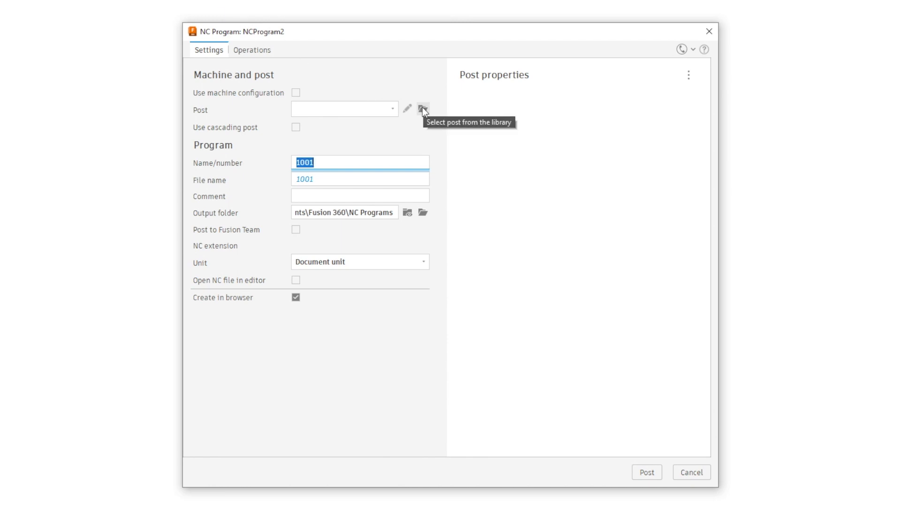
click(423, 110)
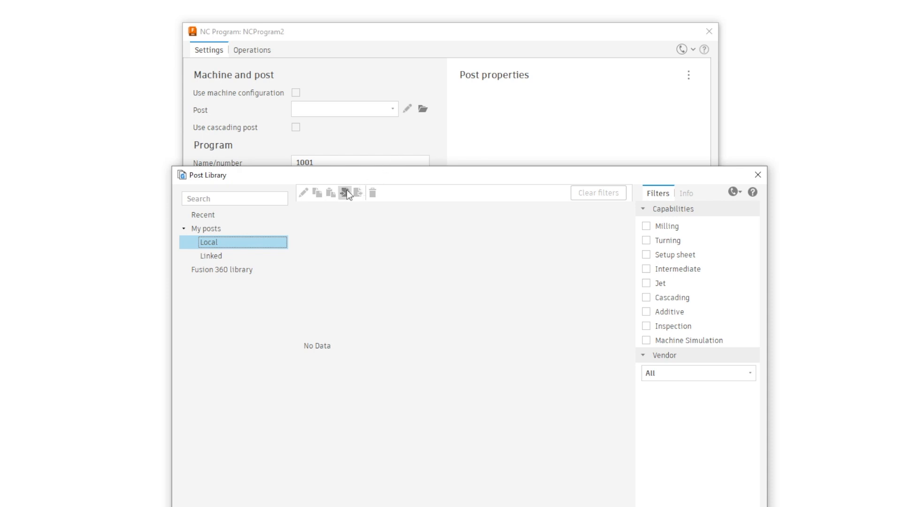
mouse_move(345, 193)
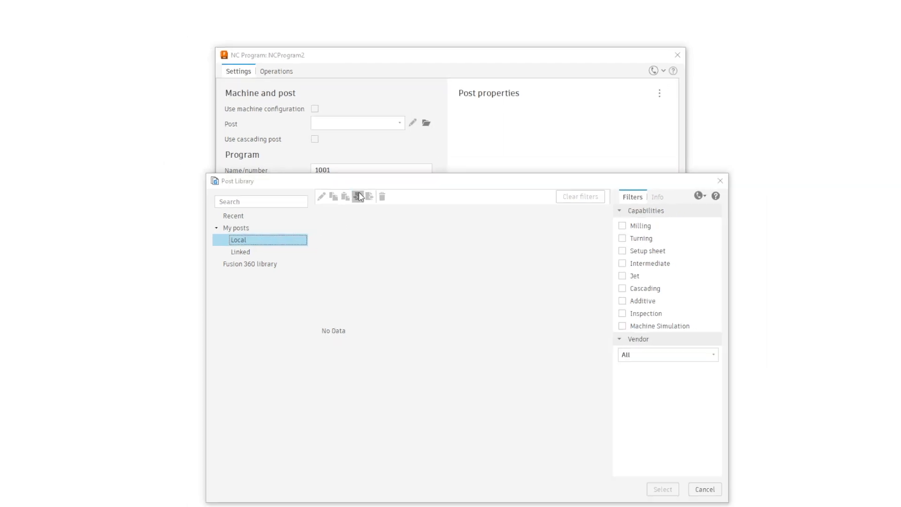
Import the Eastwood Elite CNC Plasma Table .cps from Downloads and assign it
click(356, 196)
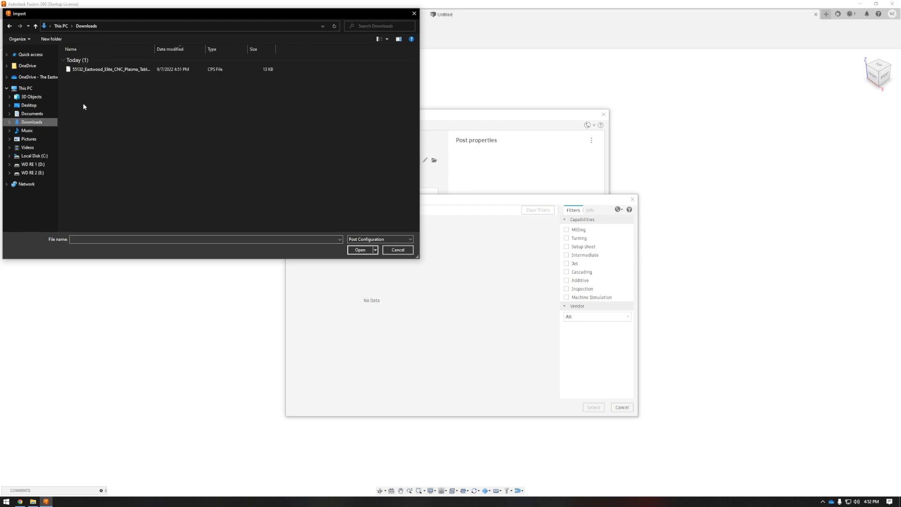
click(110, 69)
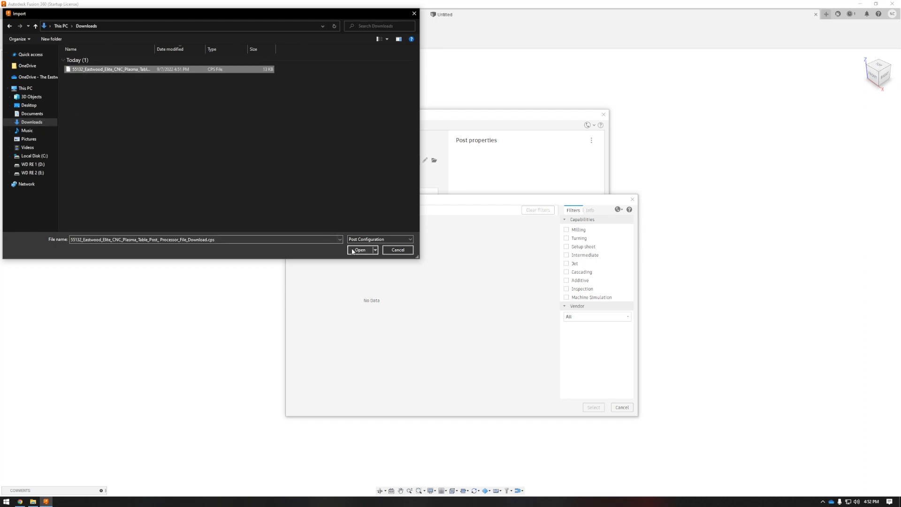
click(359, 249)
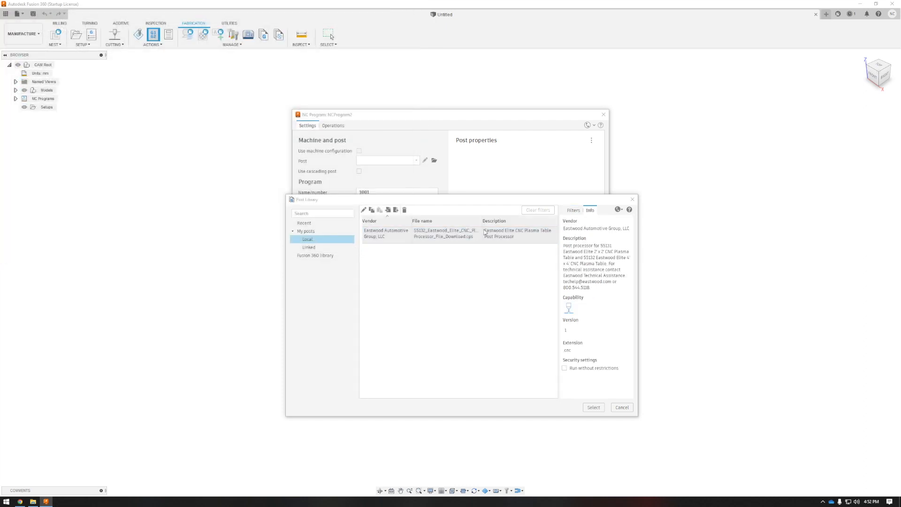
click(445, 232)
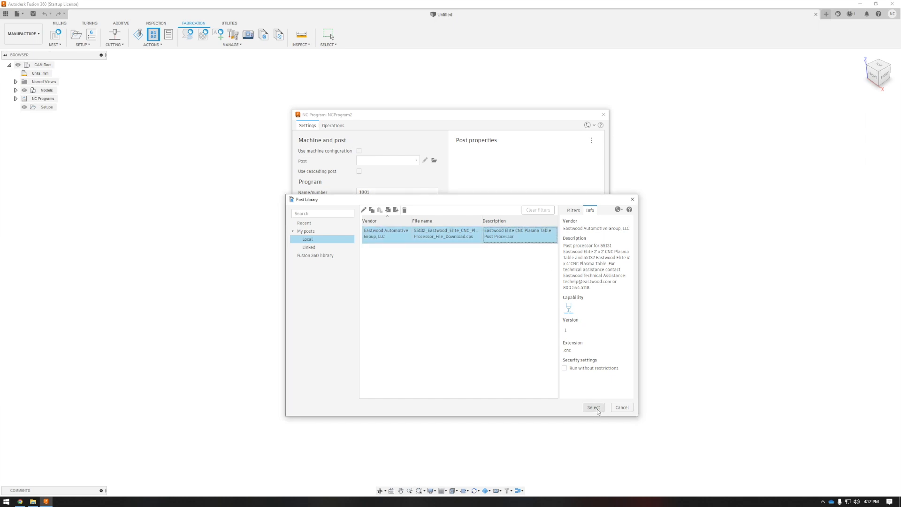
click(593, 407)
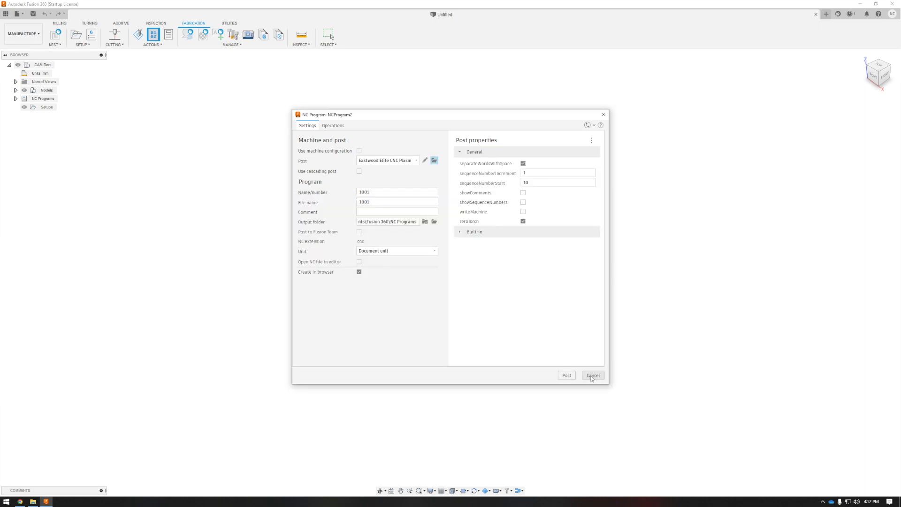
Cancel the NC program, return to Design, and sketch a center-rectangle square on XY
click(22, 33)
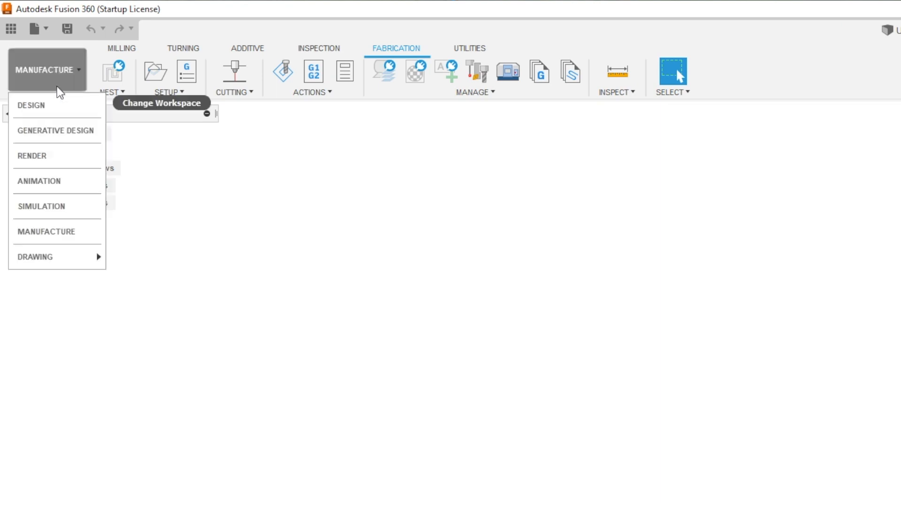
click(31, 105)
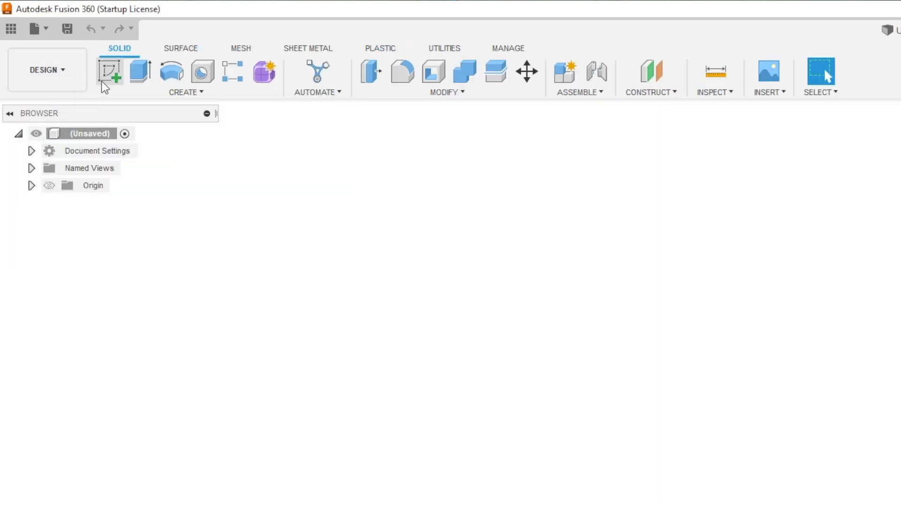
mouse_move(110, 72)
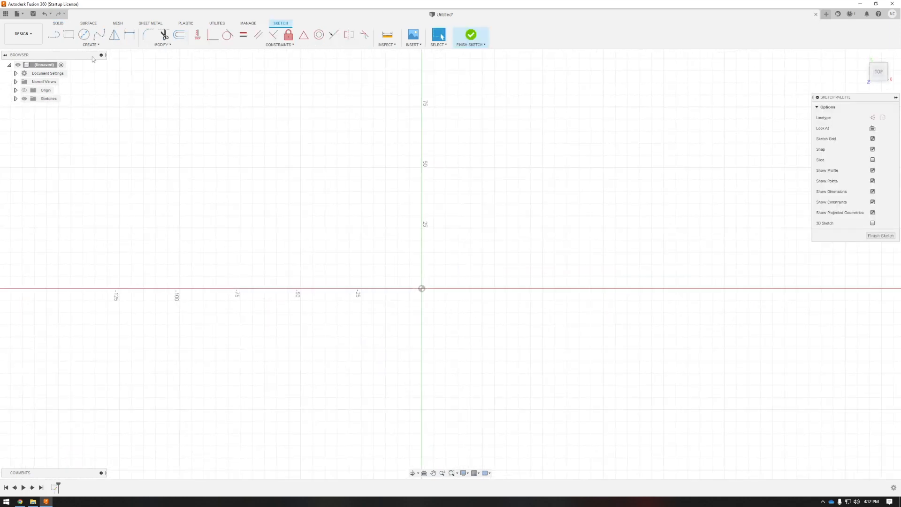
click(68, 34)
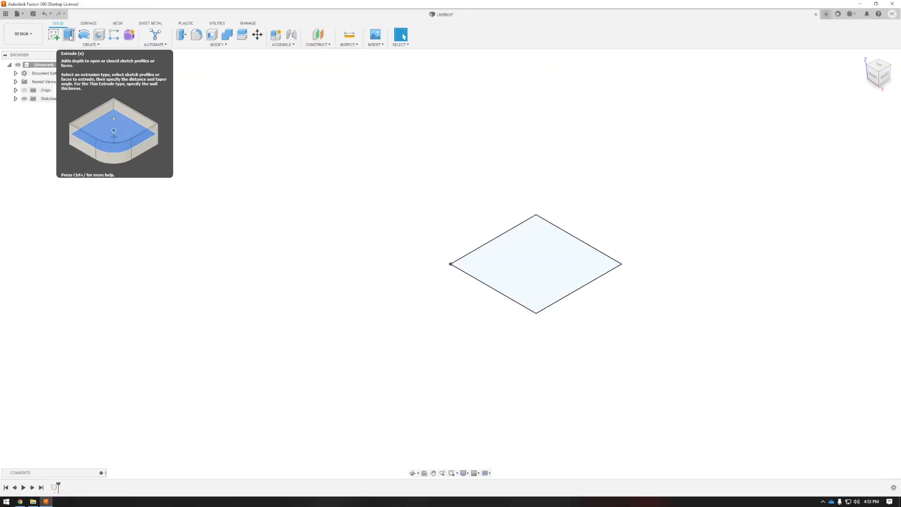
Extrude the square sketch profile into a new thin solid plate body
click(68, 34)
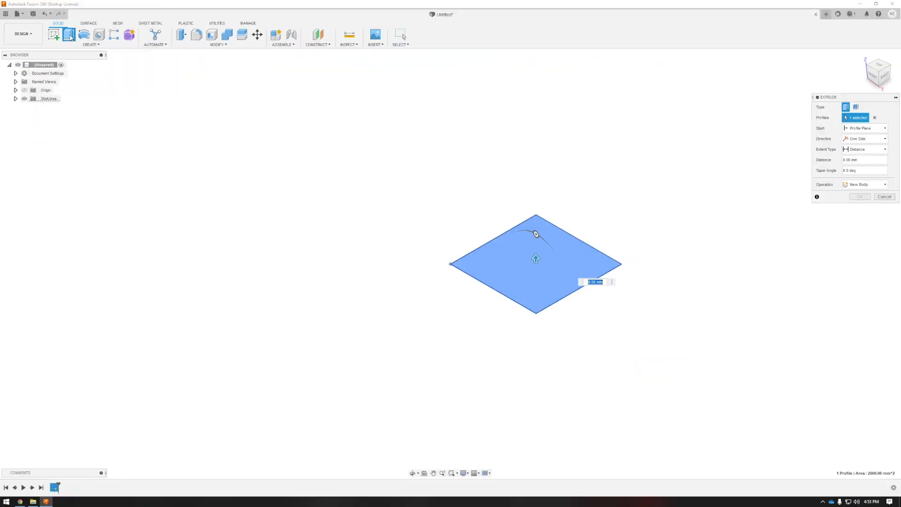
mouse_move(674, 169)
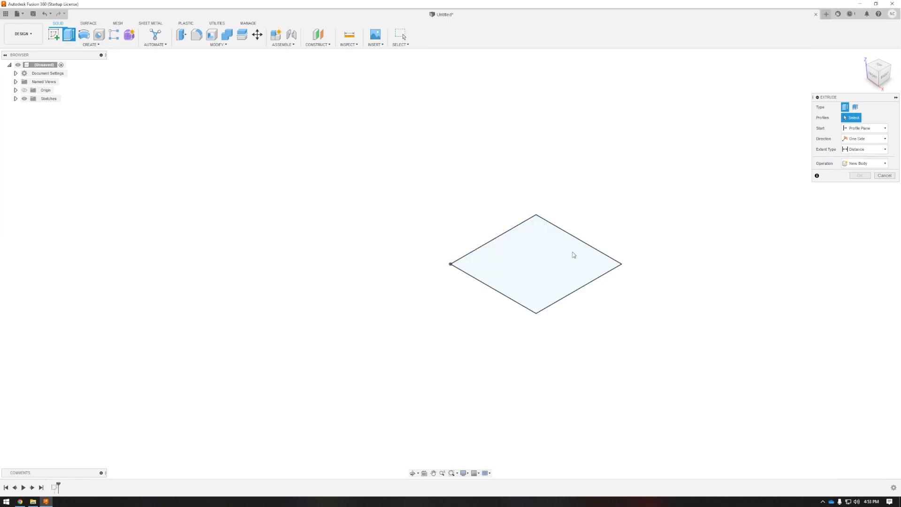
click(573, 254)
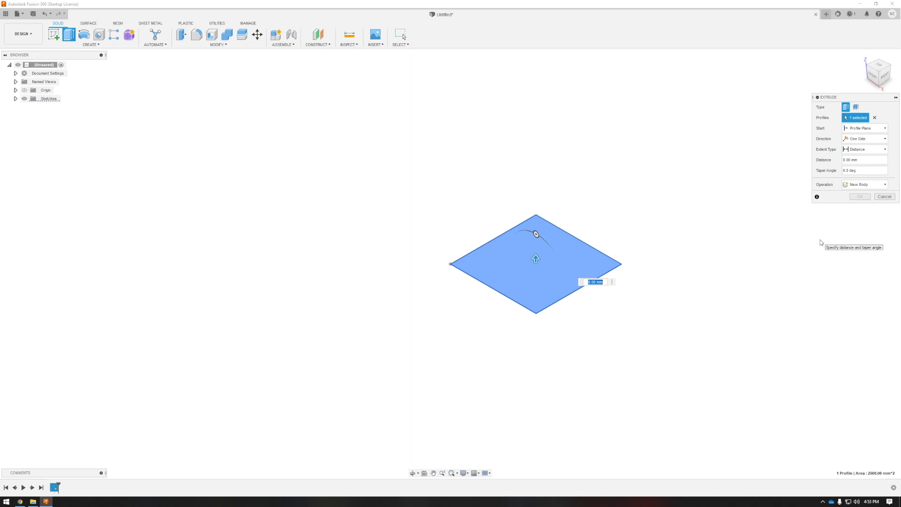
click(860, 196)
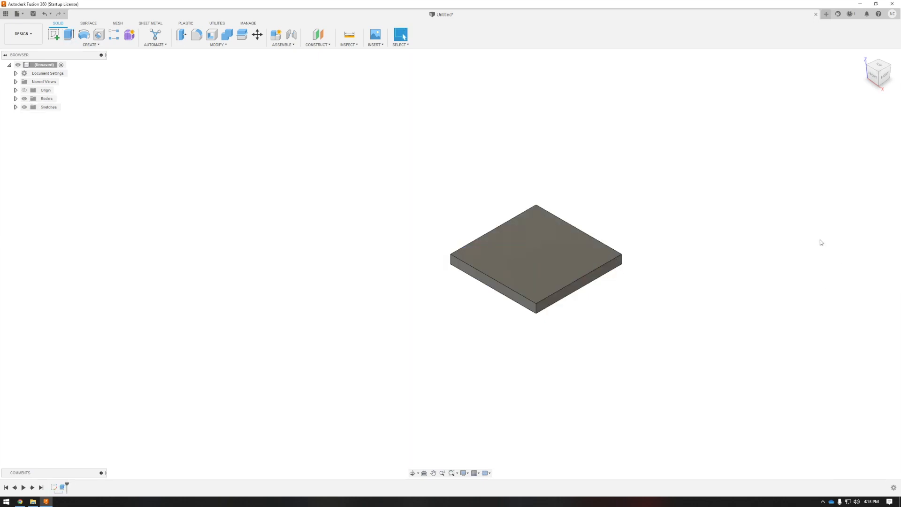
mouse_move(738, 220)
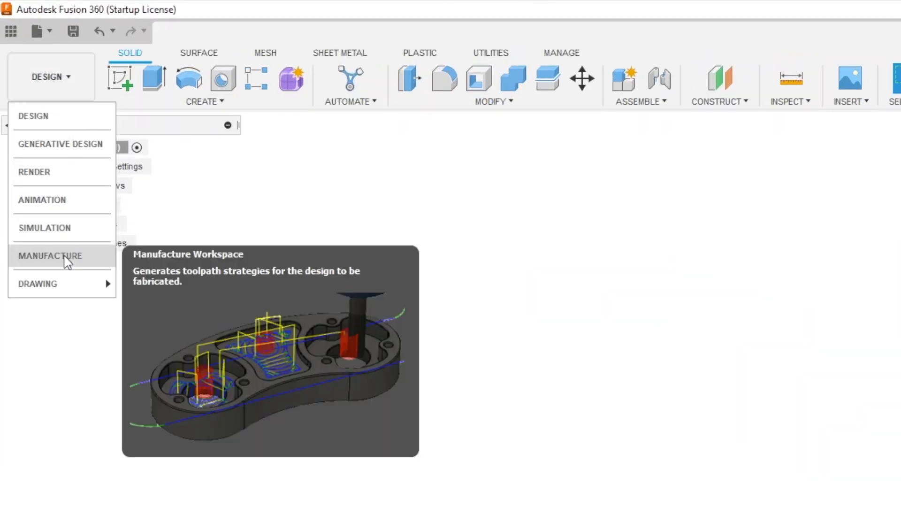
Switch to Manufacture and start a Fabrication > Cutting > 2D Profile operation
click(49, 256)
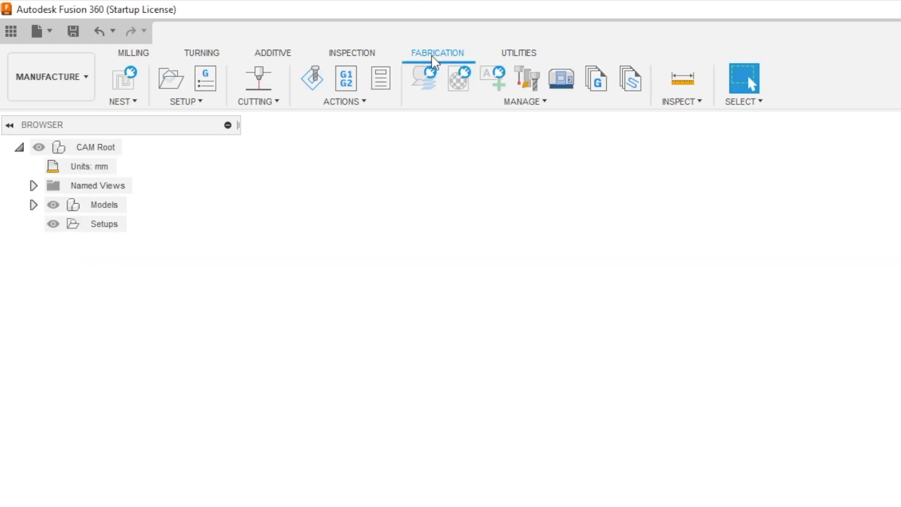
mouse_move(258, 78)
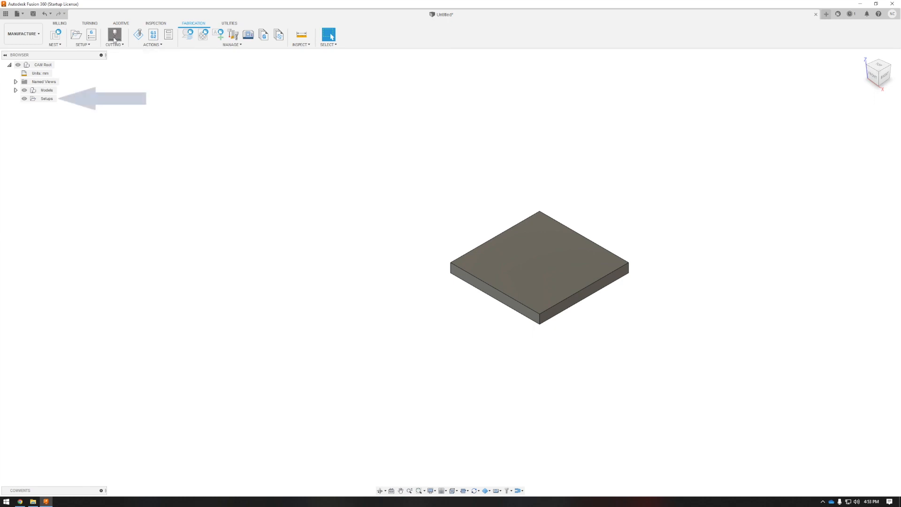
click(114, 34)
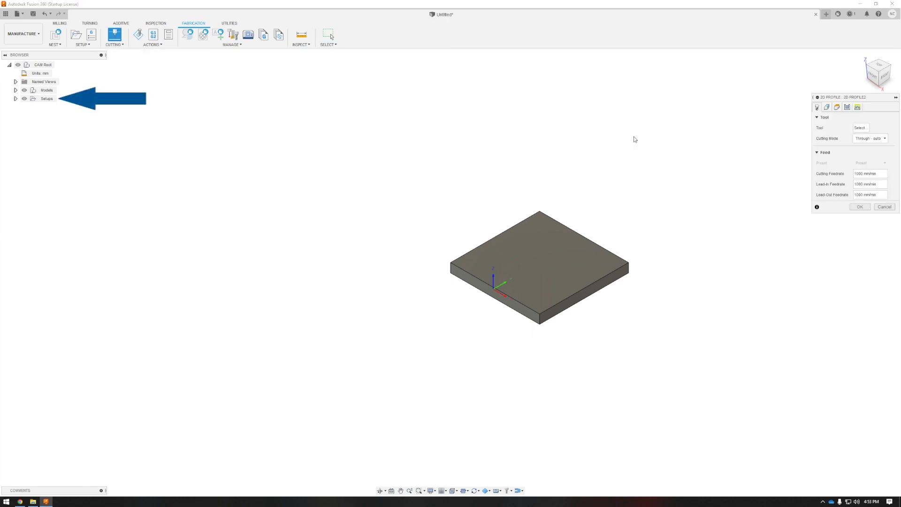
mouse_move(163, 128)
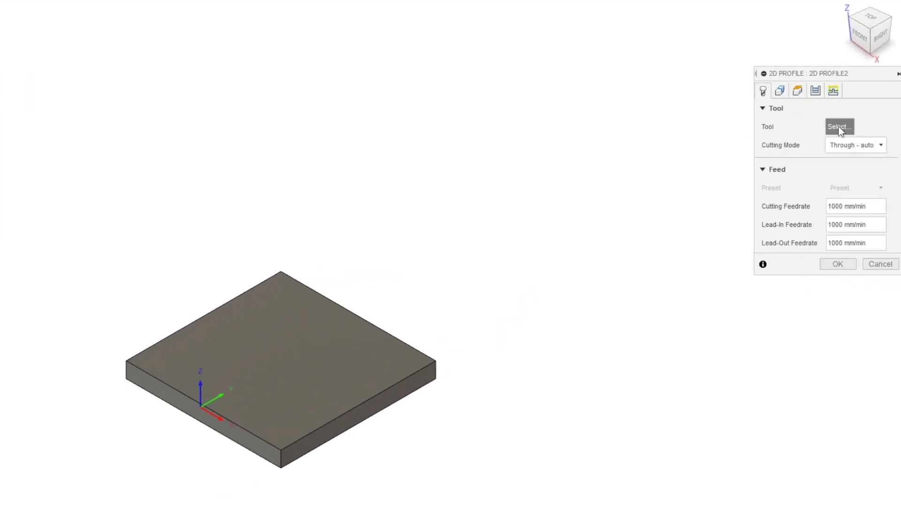
Create a new plasma cutter tool in the local tool library
click(839, 126)
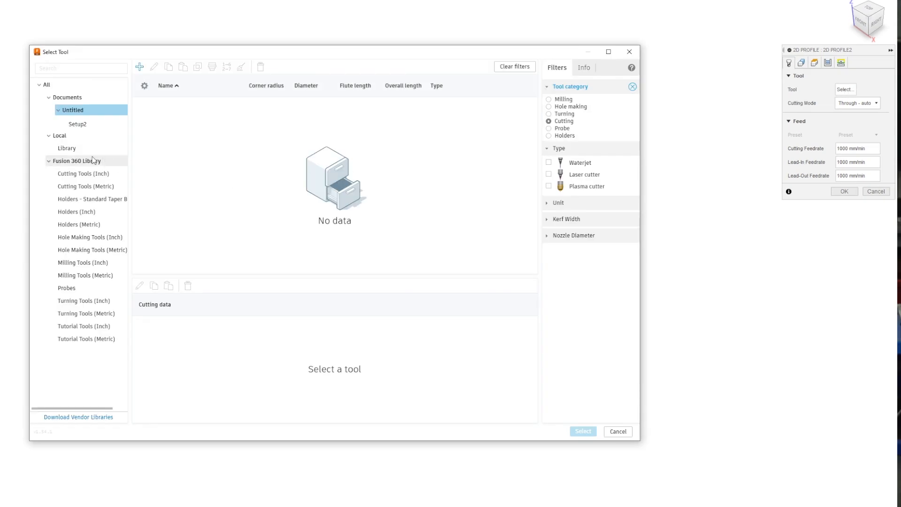
click(66, 148)
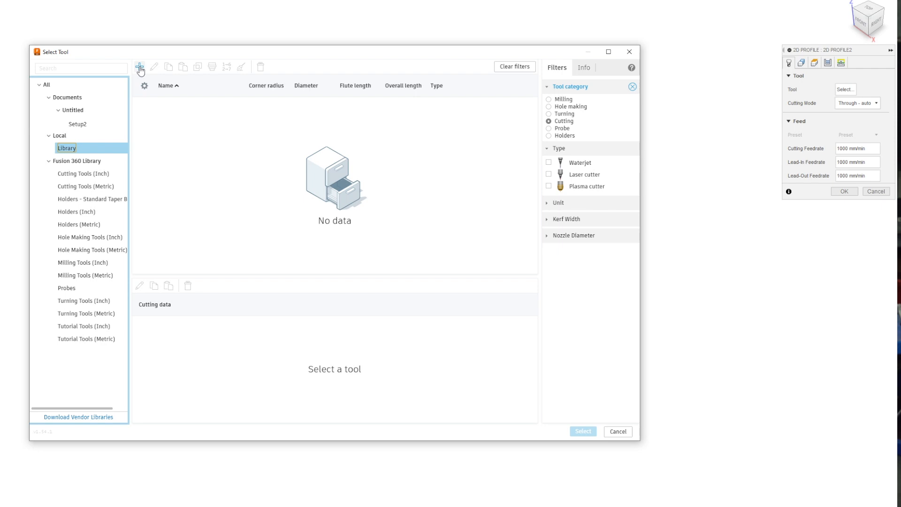
click(139, 67)
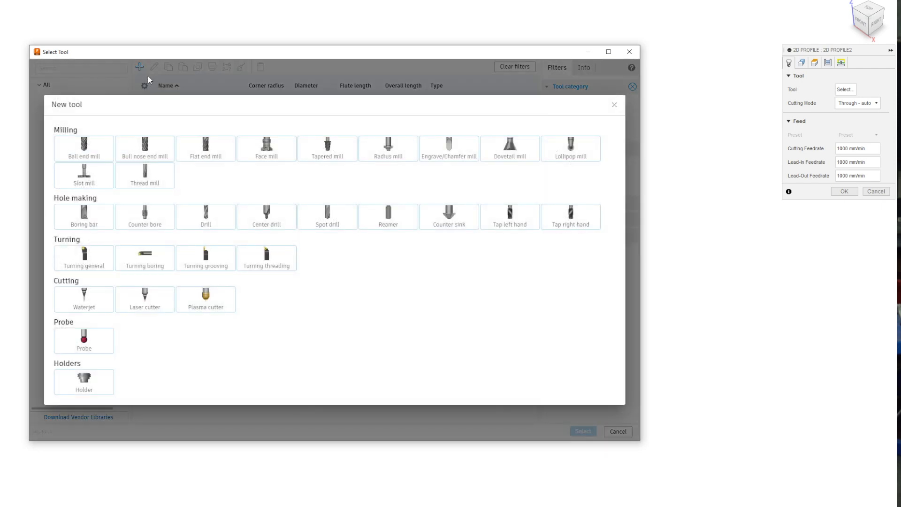
click(205, 299)
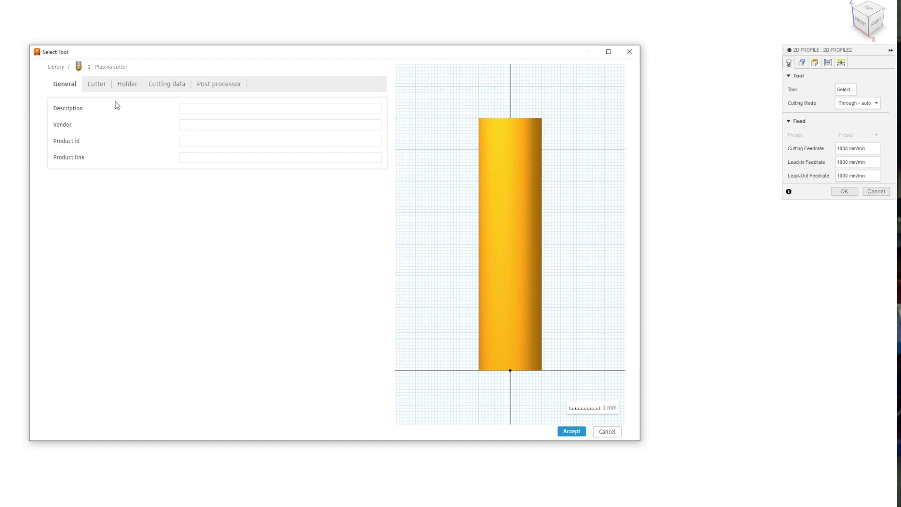
Set the cutter's nozzle diameter to 1.2 mm and assign it to the 2D profile
click(95, 84)
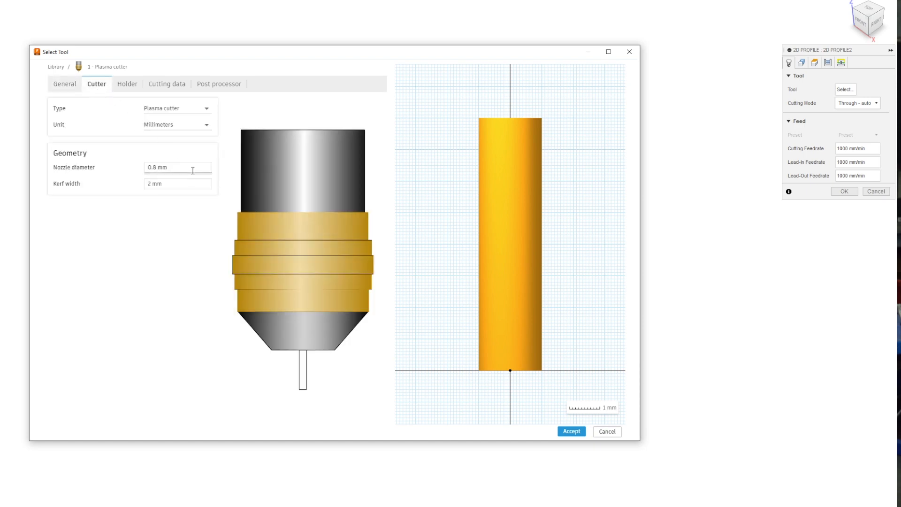
click(176, 167)
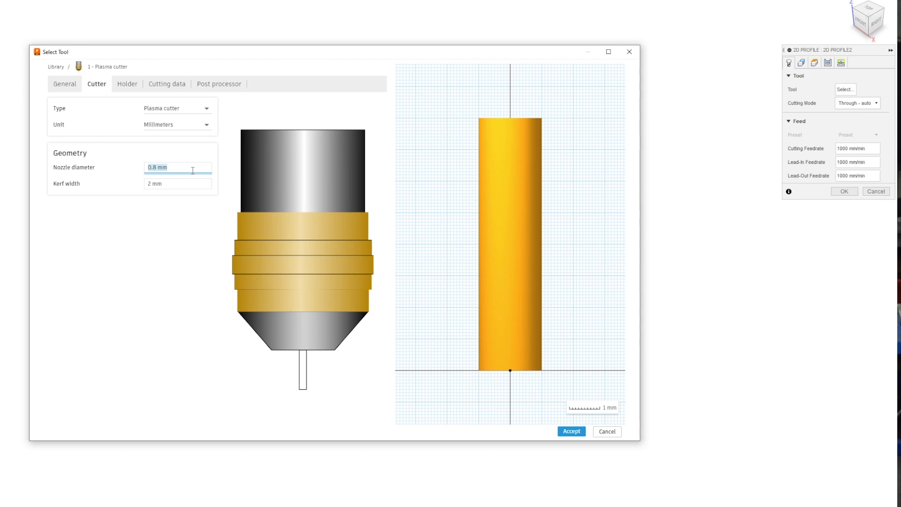
text(1.2)
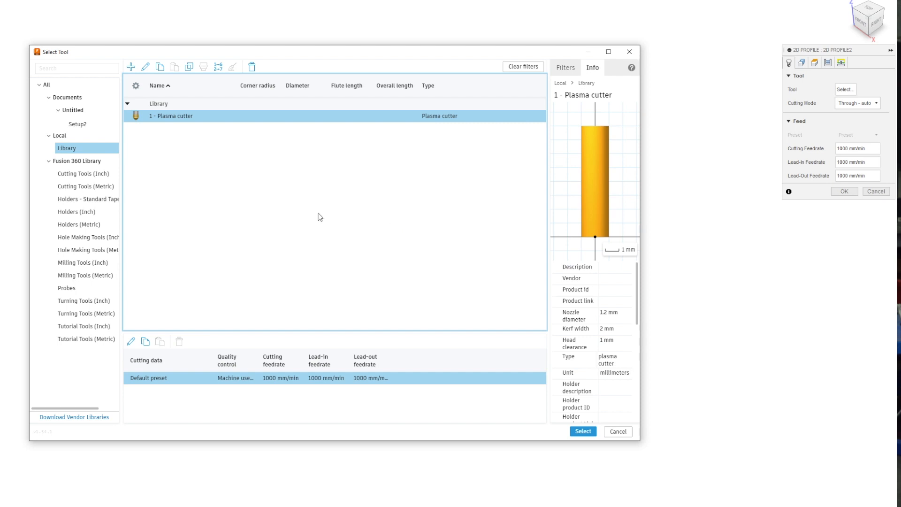
mouse_move(259, 182)
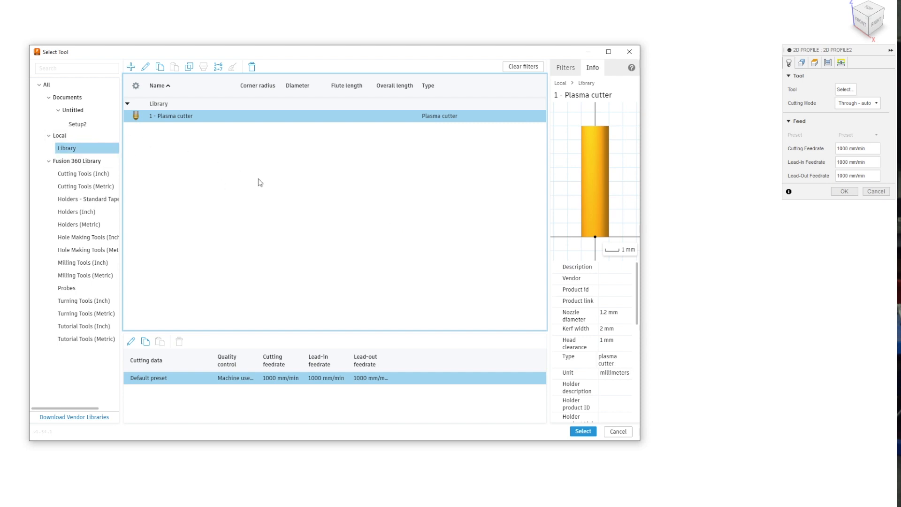
mouse_move(220, 122)
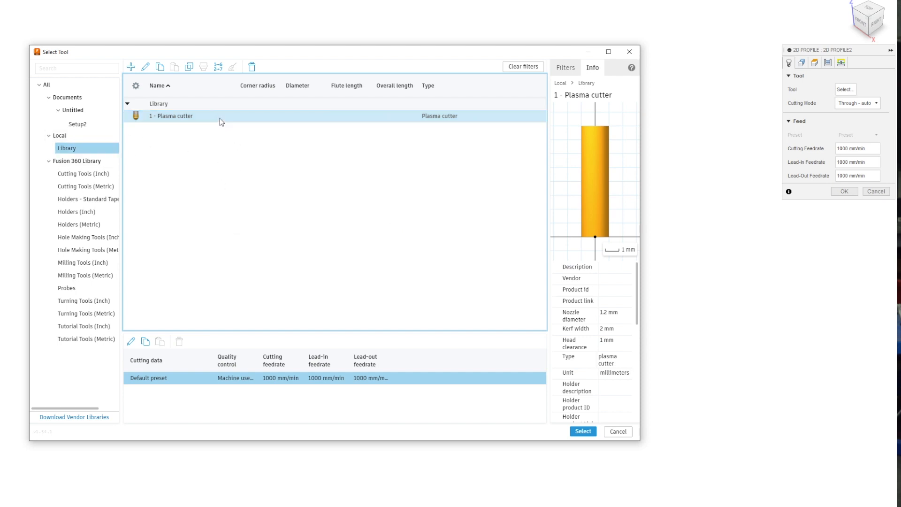
click(170, 115)
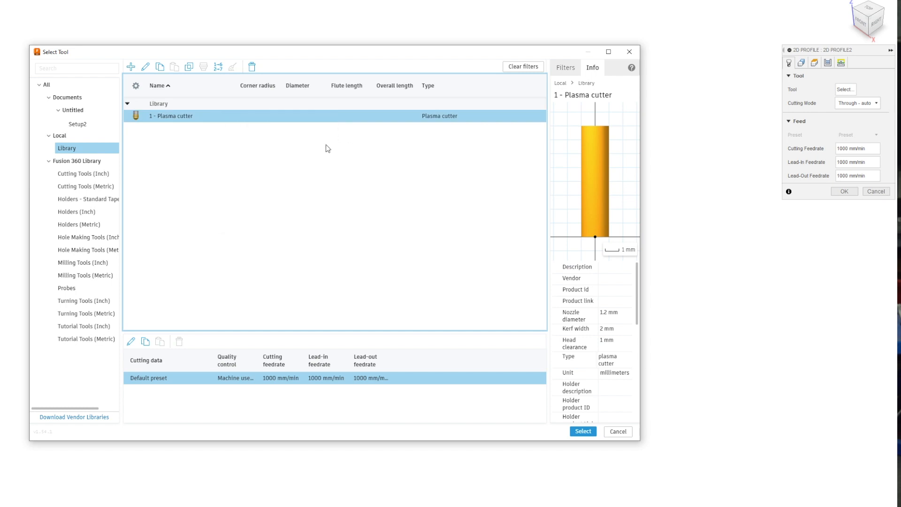
mouse_move(131, 68)
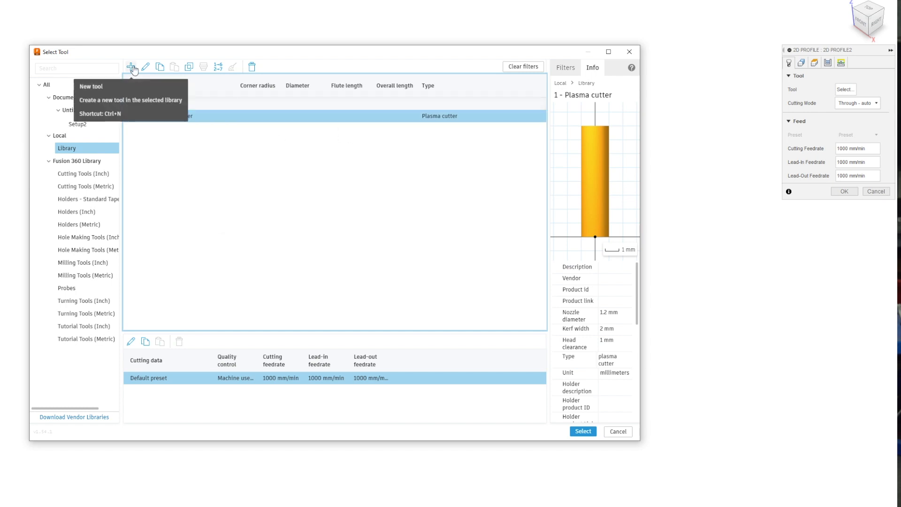
click(582, 431)
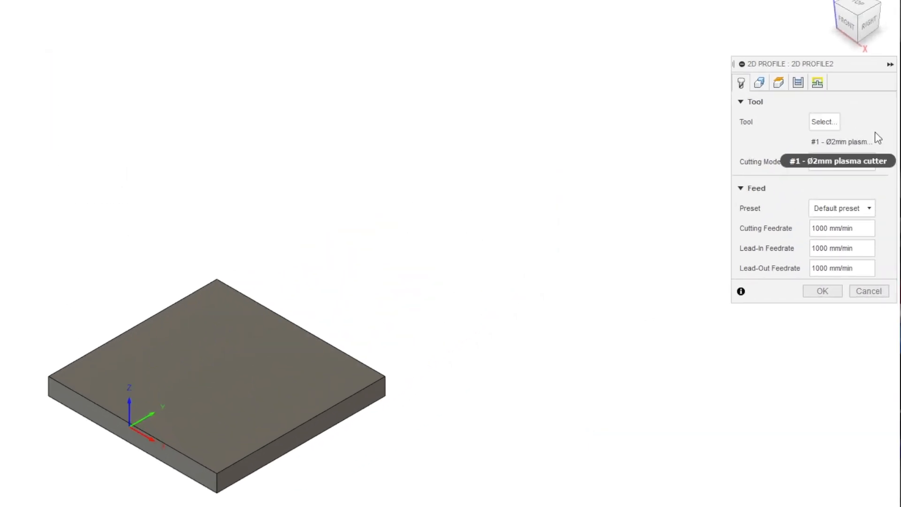
mouse_move(865, 128)
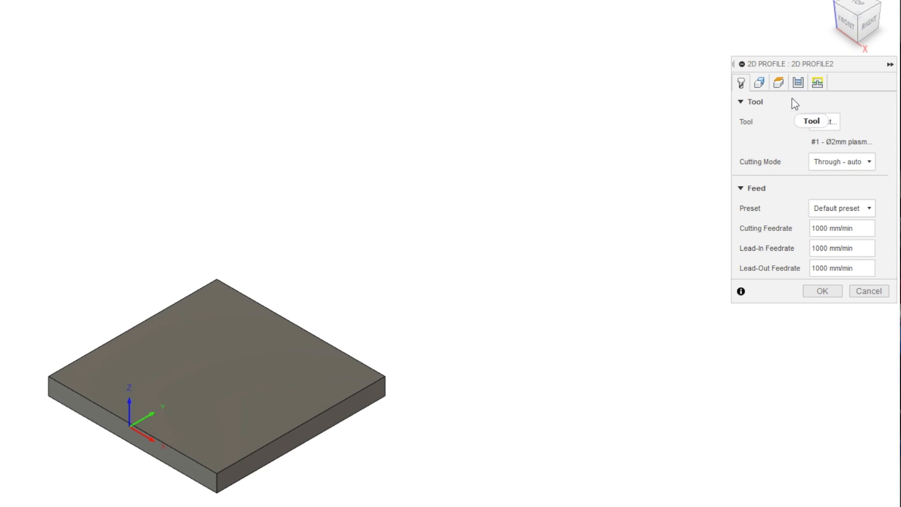
Select the plate's outer top-face contour and keep Left compensation, In computer
click(760, 82)
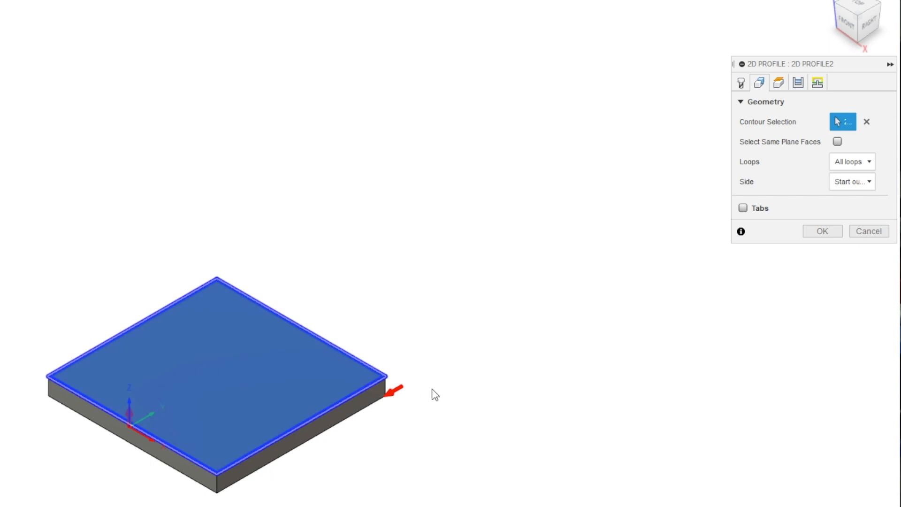
click(798, 82)
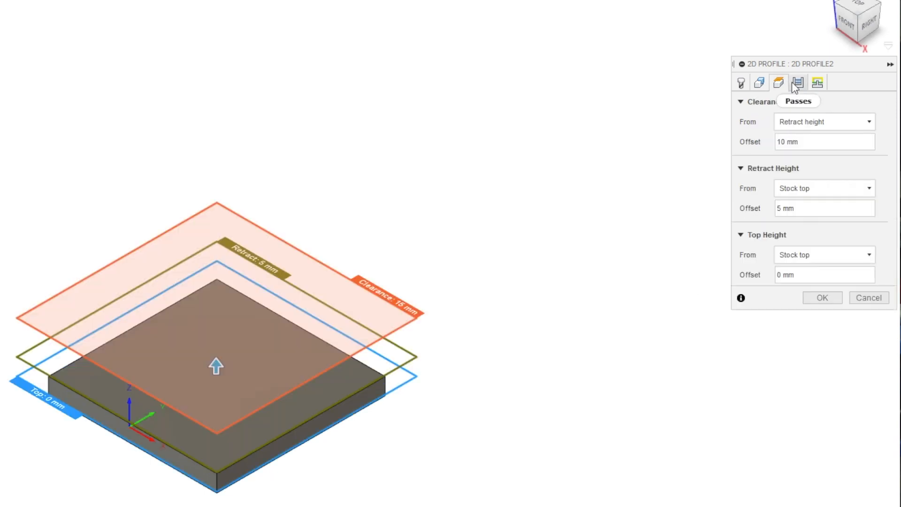
click(798, 82)
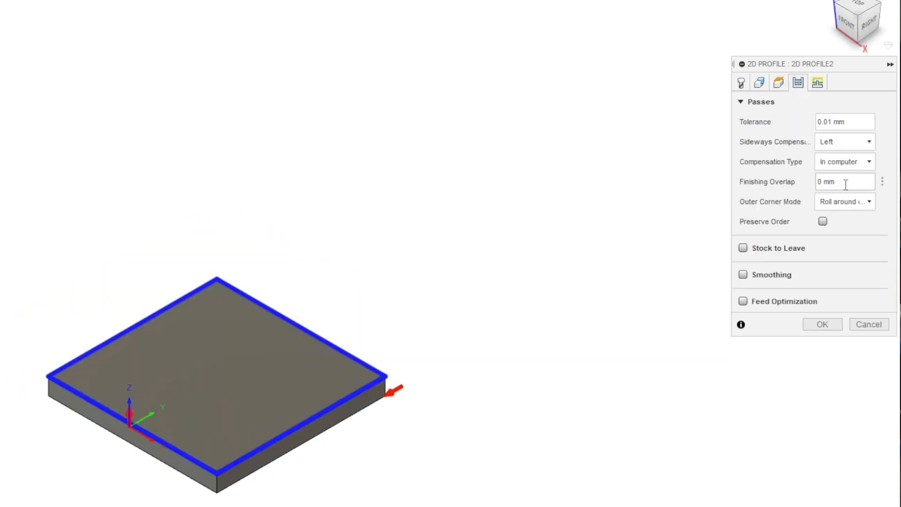
mouse_move(849, 167)
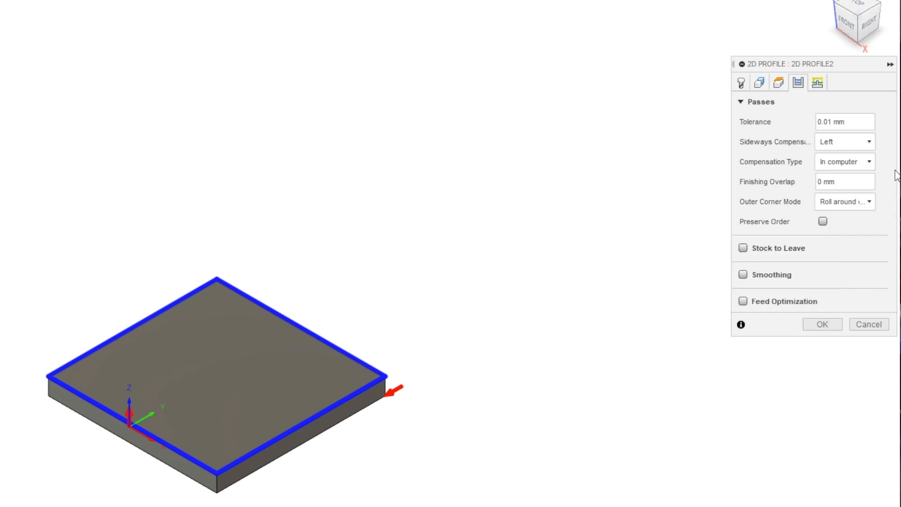
mouse_move(854, 162)
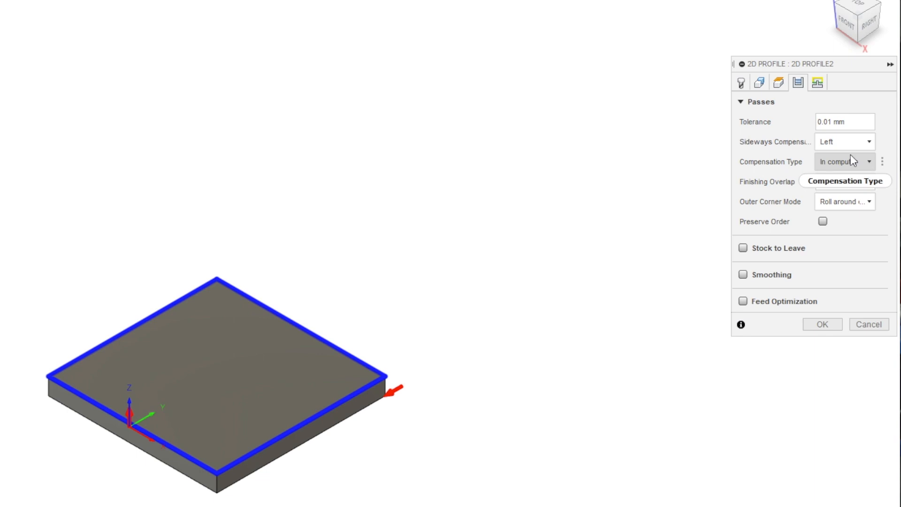
mouse_move(839, 161)
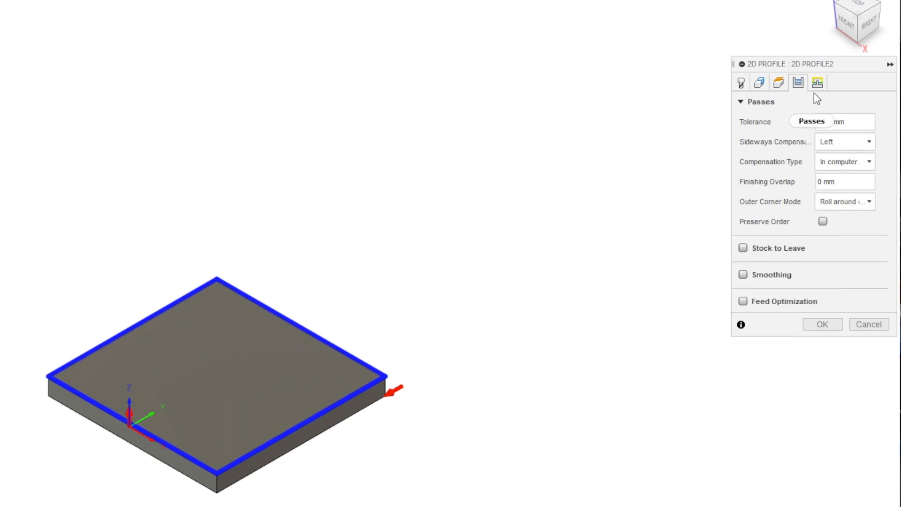
click(818, 82)
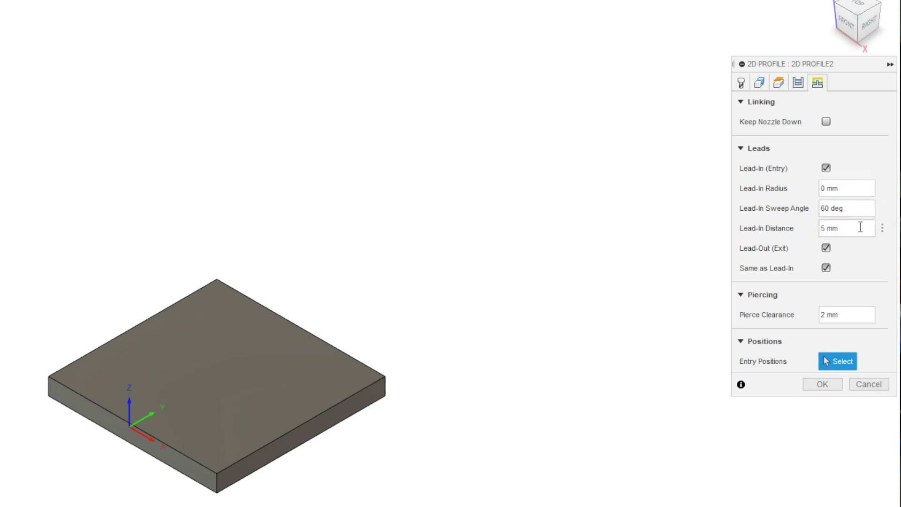
mouse_move(868, 266)
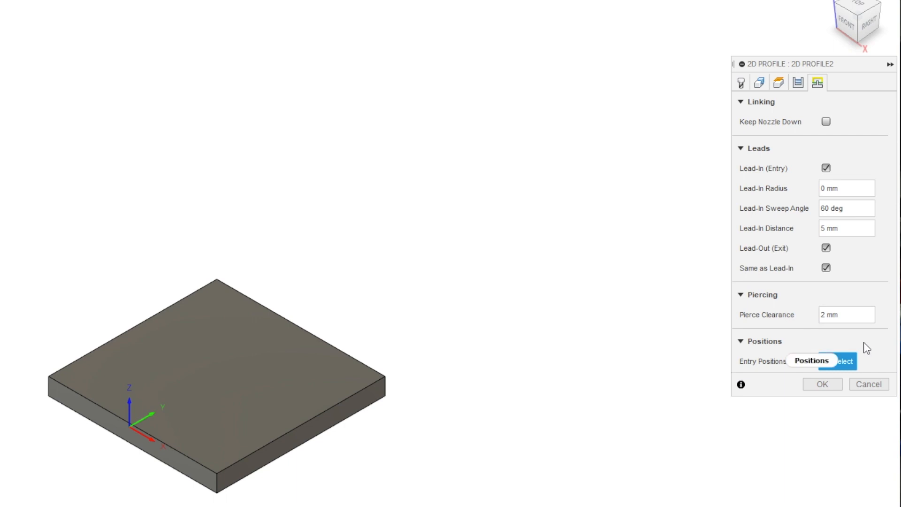
mouse_move(861, 331)
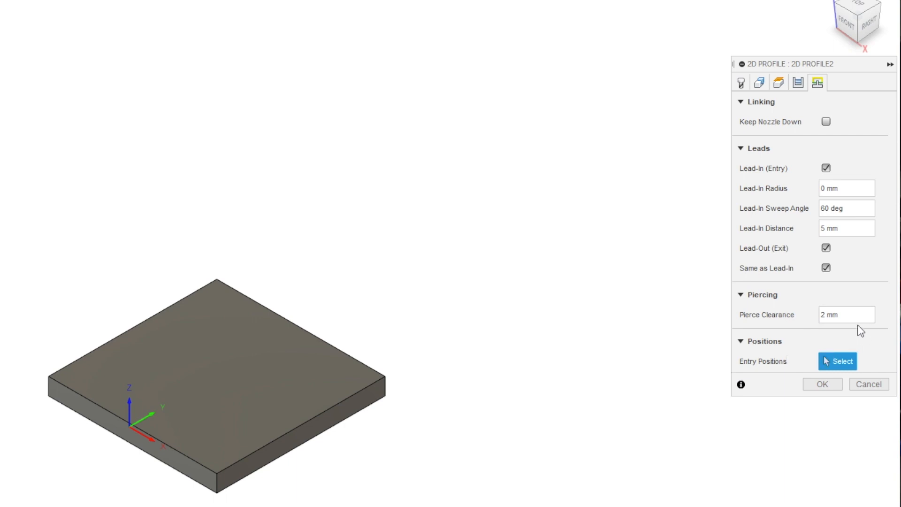
mouse_move(852, 340)
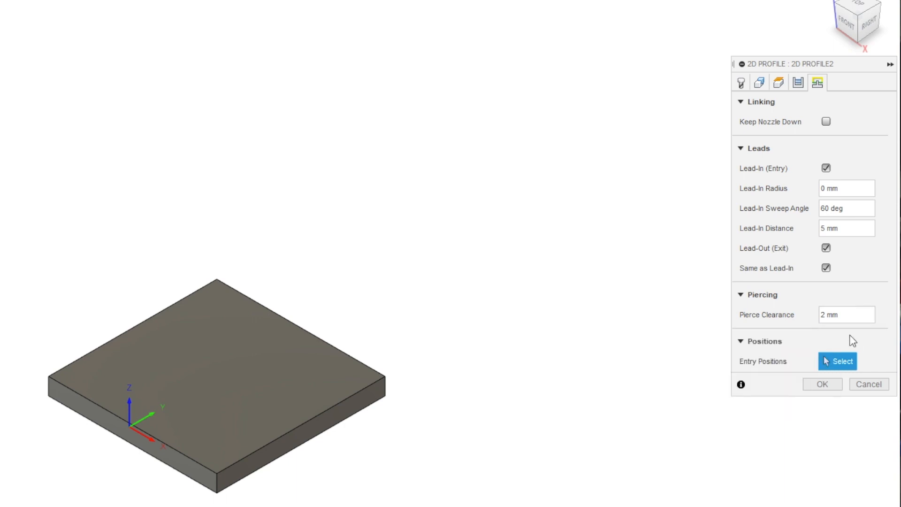
mouse_move(423, 370)
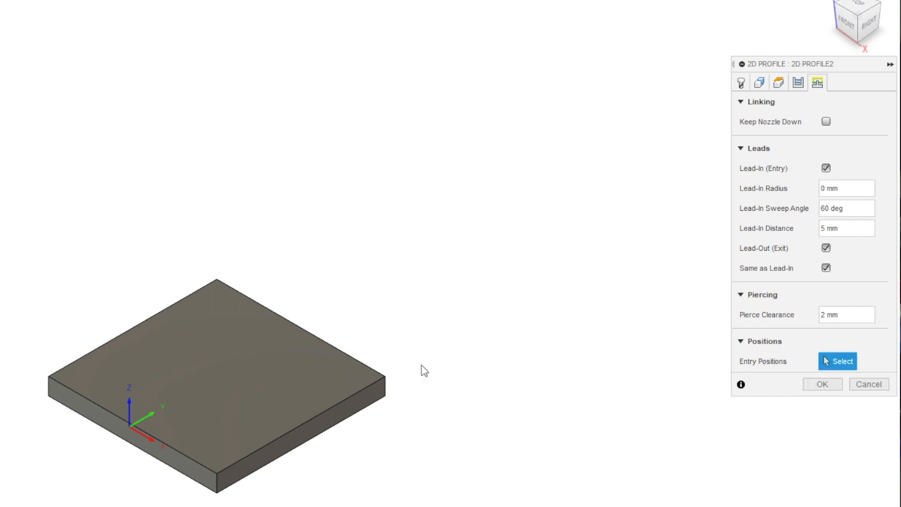
mouse_move(244, 471)
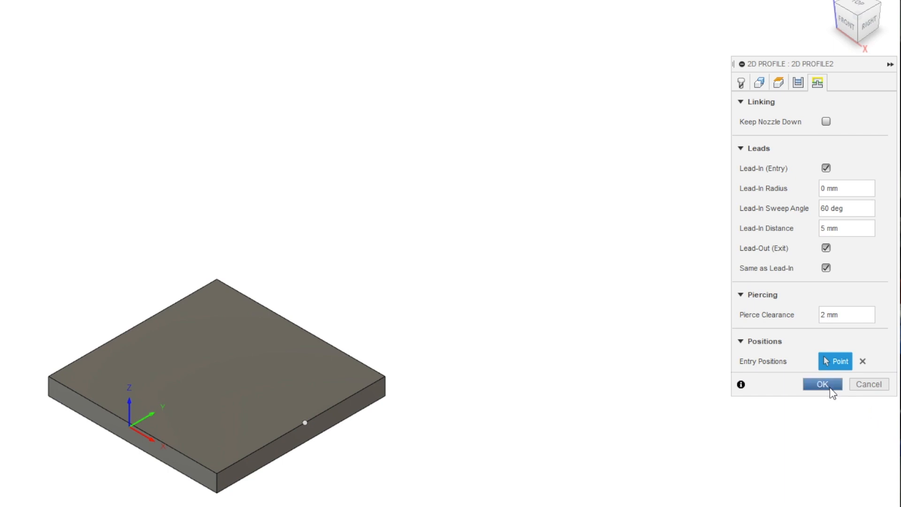
Pick an entry point on the plate's near edge and generate the 2D Profile2 toolpath
click(822, 384)
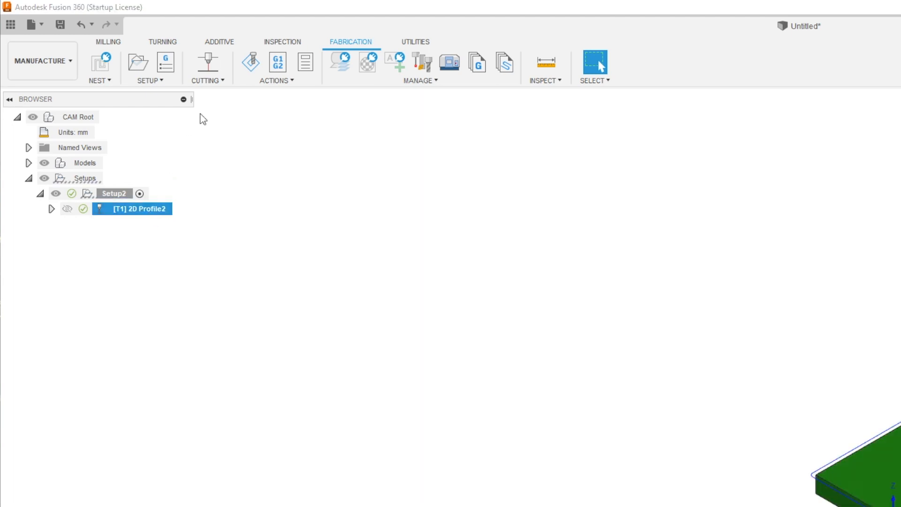
Post the toolpath with the Eastwood Elite CNC Plasma Table post as program 'Square'
click(277, 61)
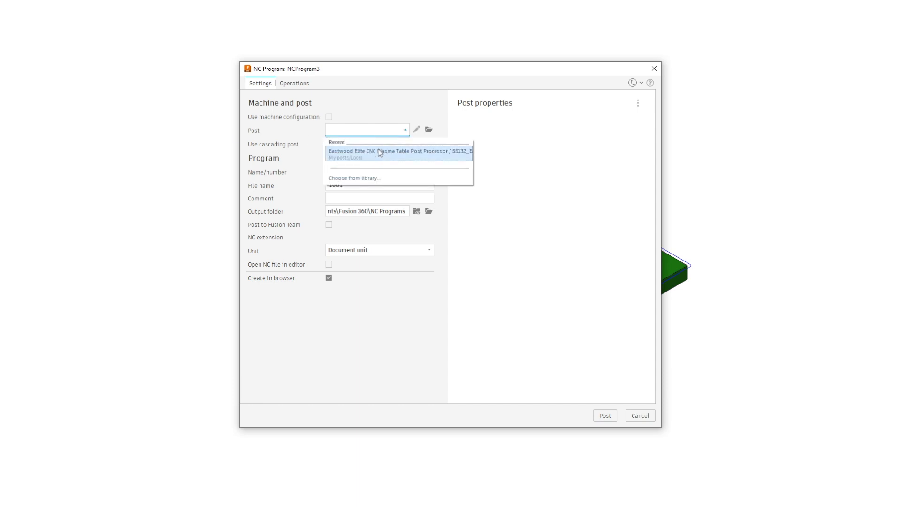
click(399, 151)
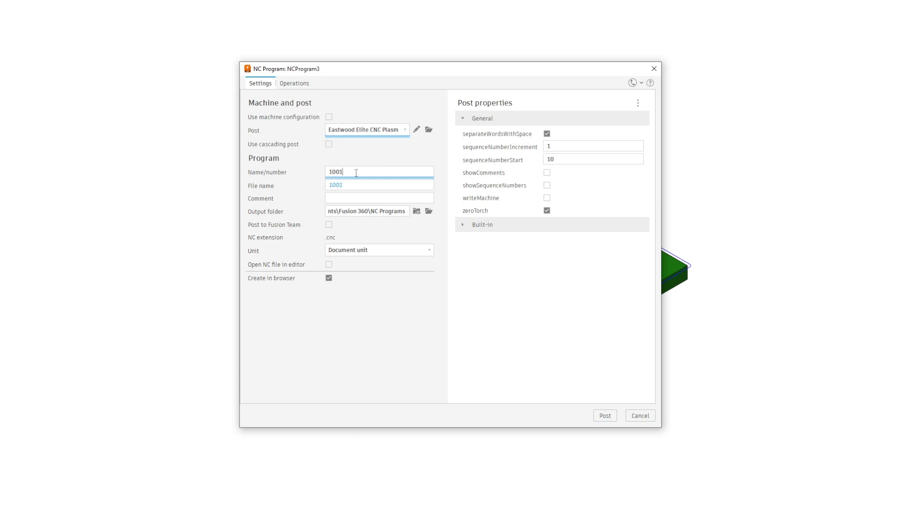
text(Square)
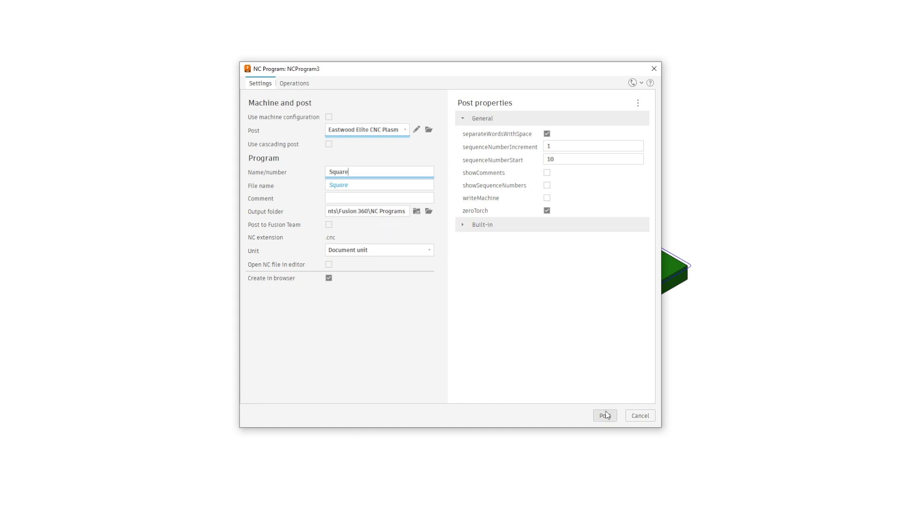
click(604, 415)
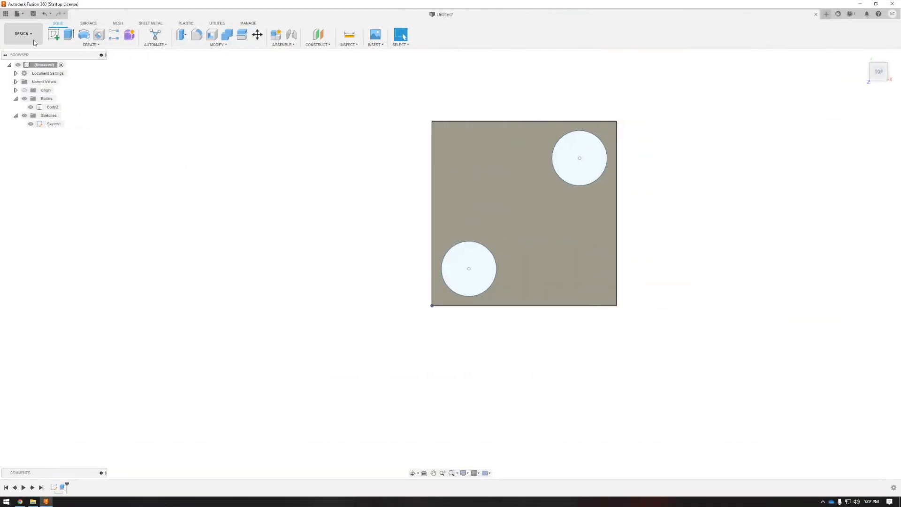
Switch to the Manufacture workspace
click(23, 33)
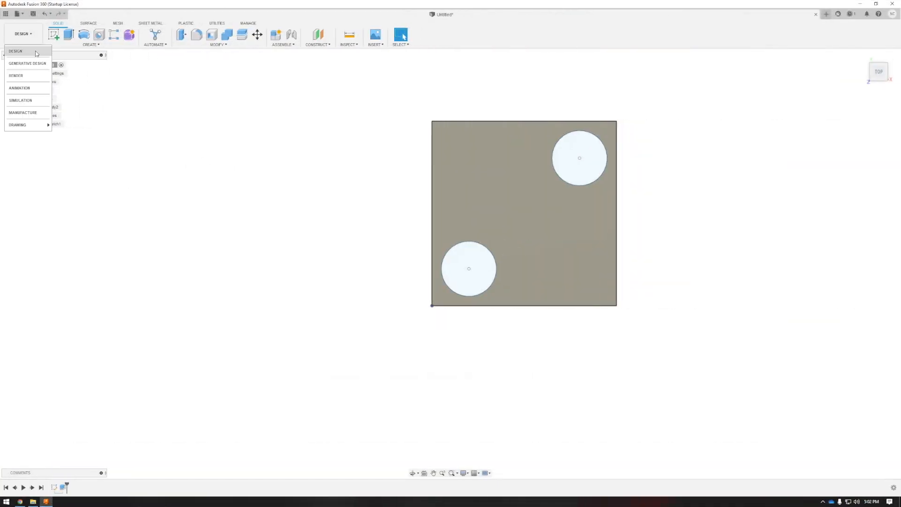
click(23, 113)
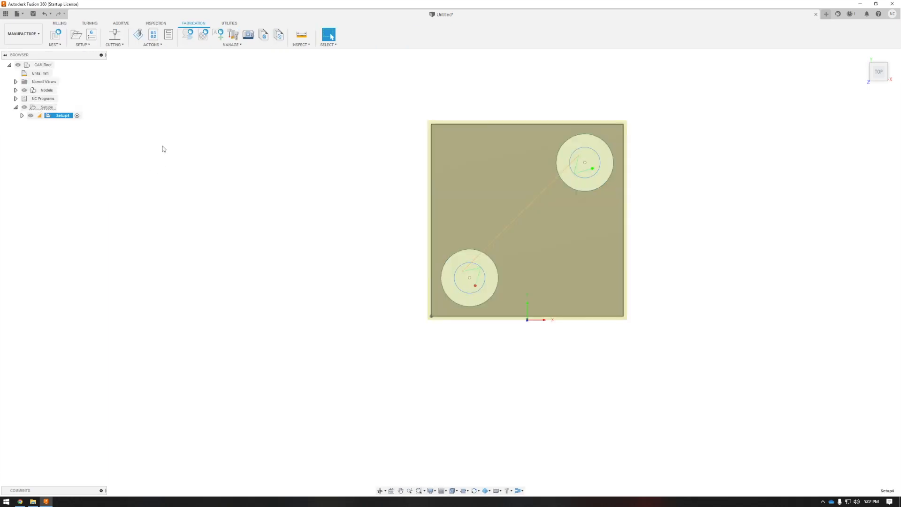
double_click(60, 116)
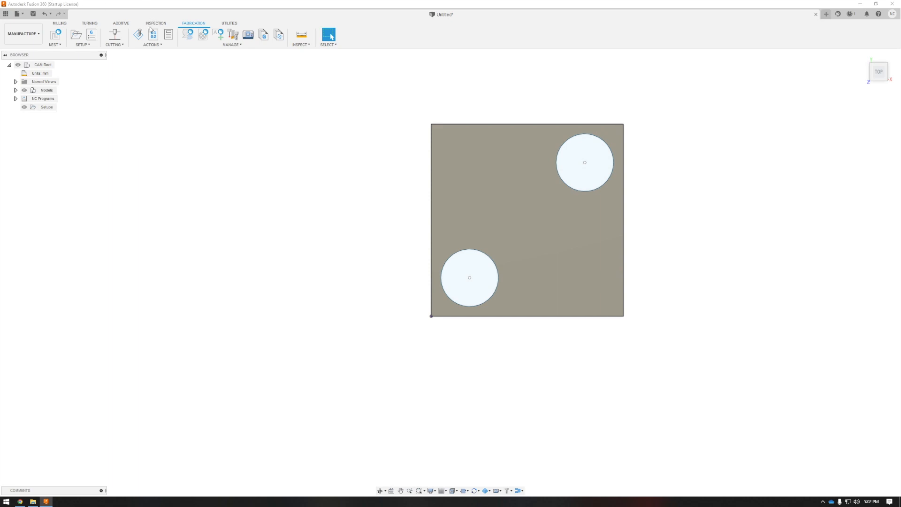
Start a 2D Profile with the Local library's 1 - Plasma cutter and 15 mm lead-in
click(114, 34)
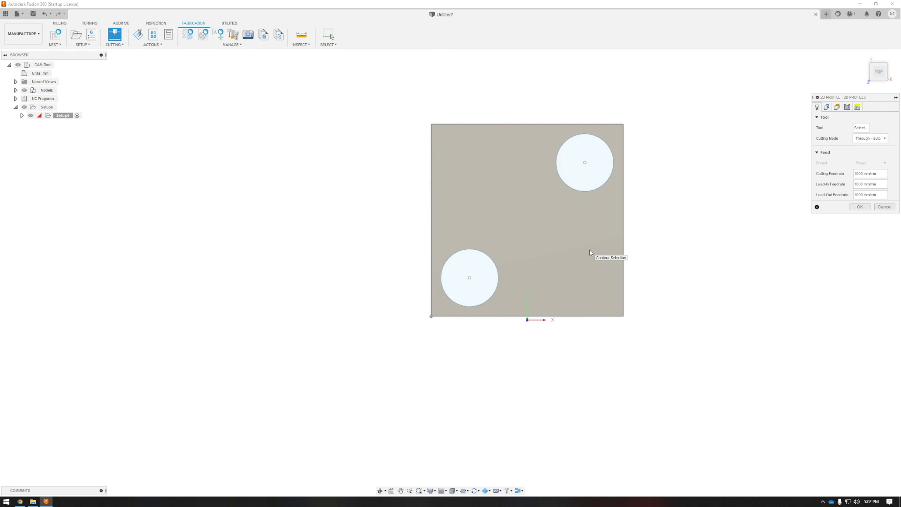
click(860, 128)
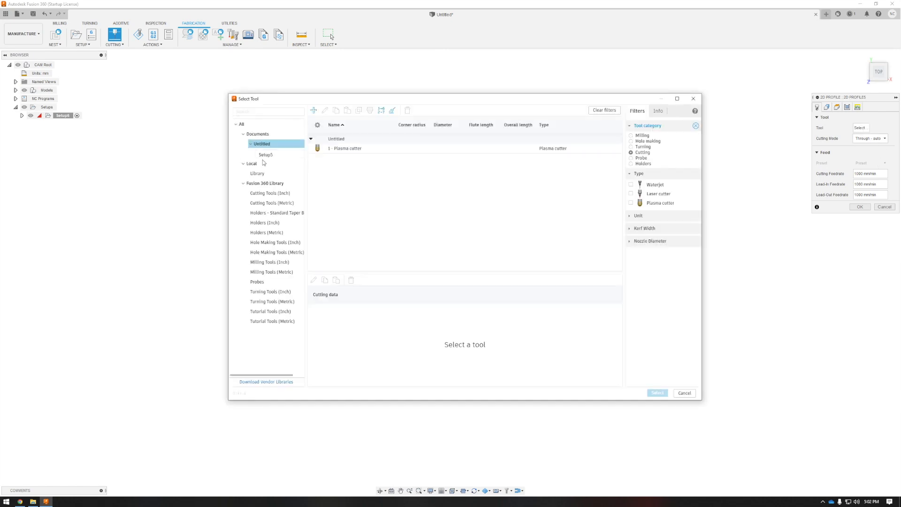
click(257, 173)
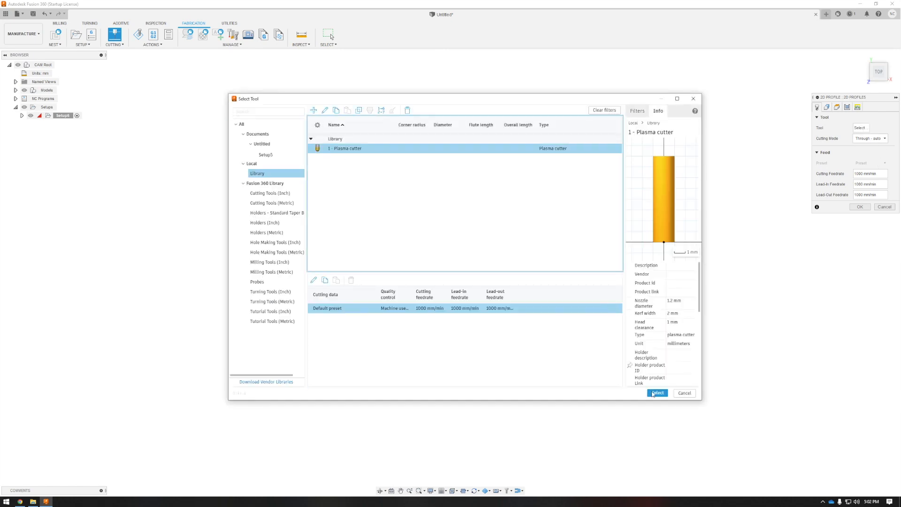
click(657, 392)
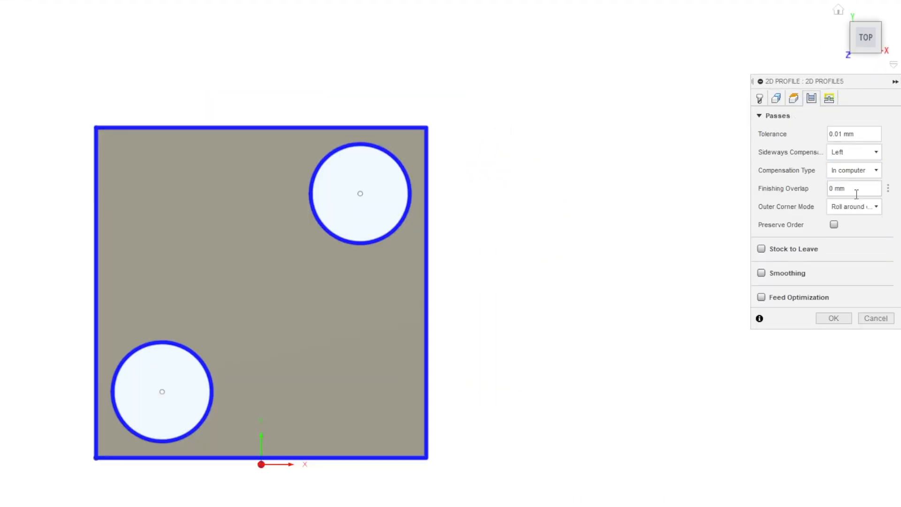
click(830, 98)
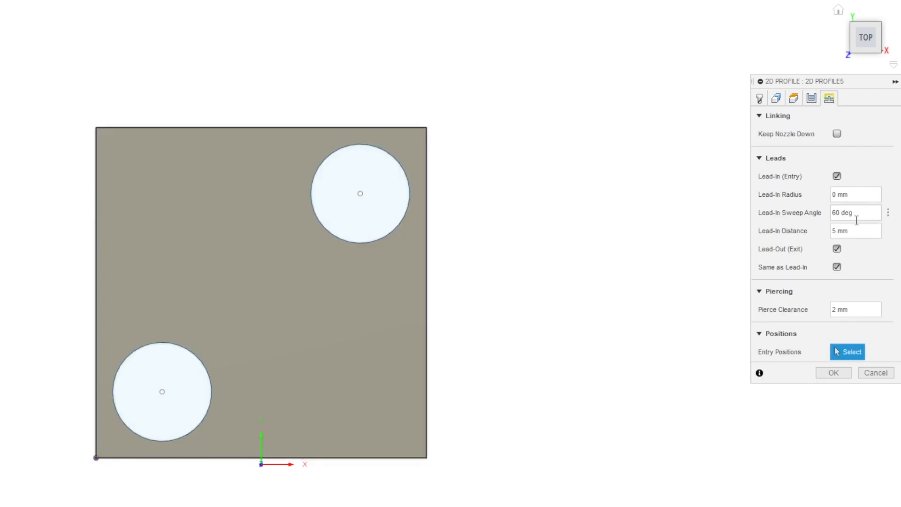
text(15)
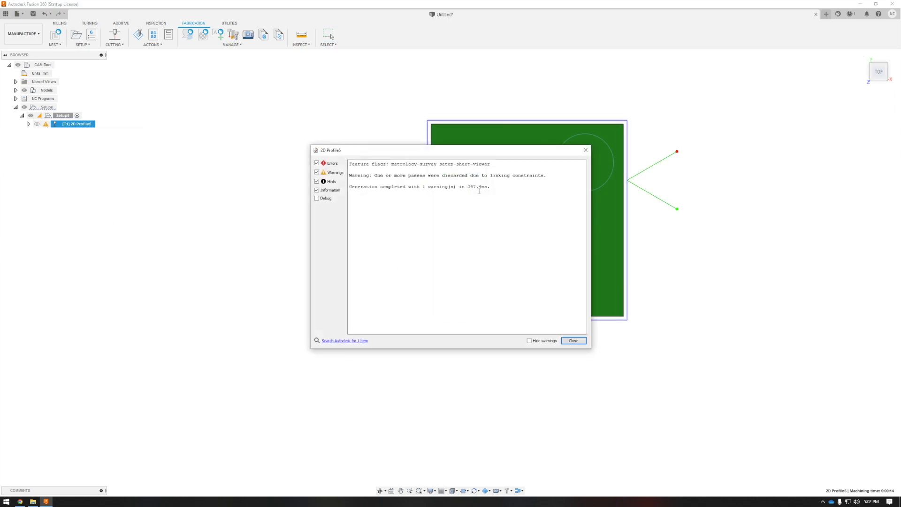
Dismiss the linking constraints warning log and reopen 2D Profile5 for editing
double_click(516, 175)
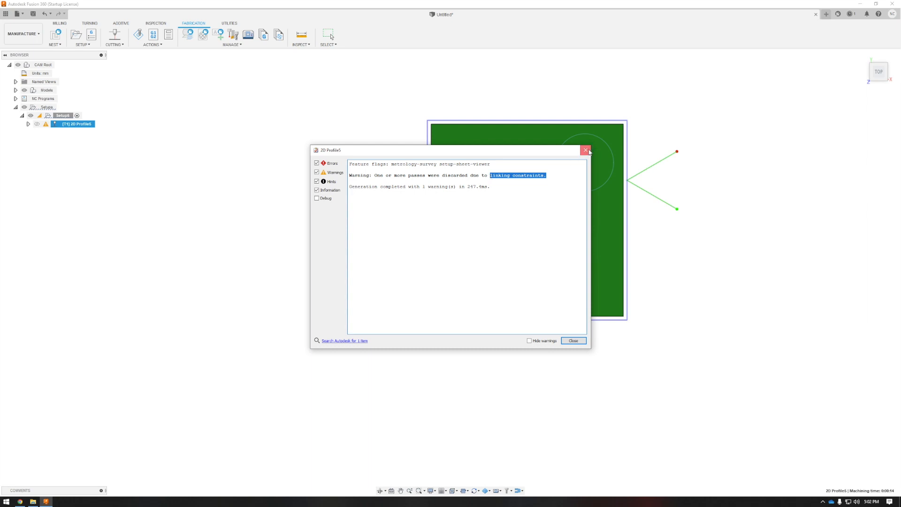
click(585, 151)
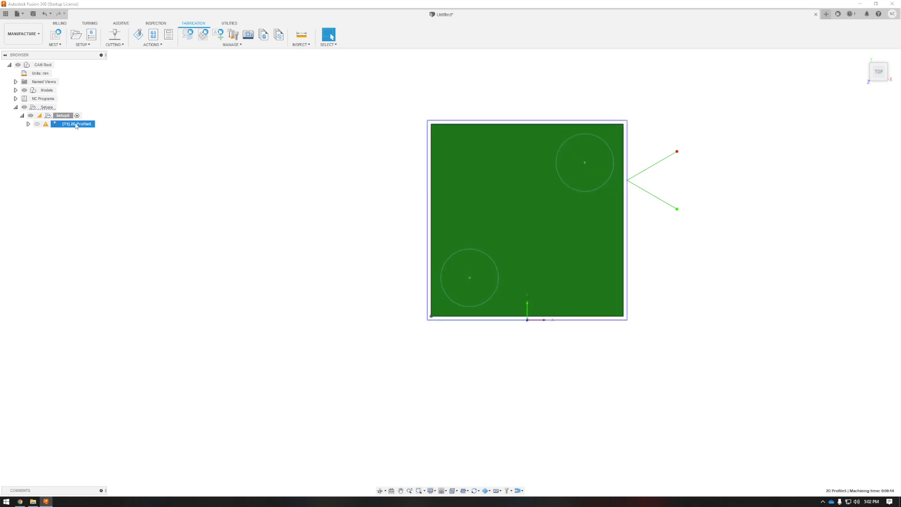
right_click(72, 123)
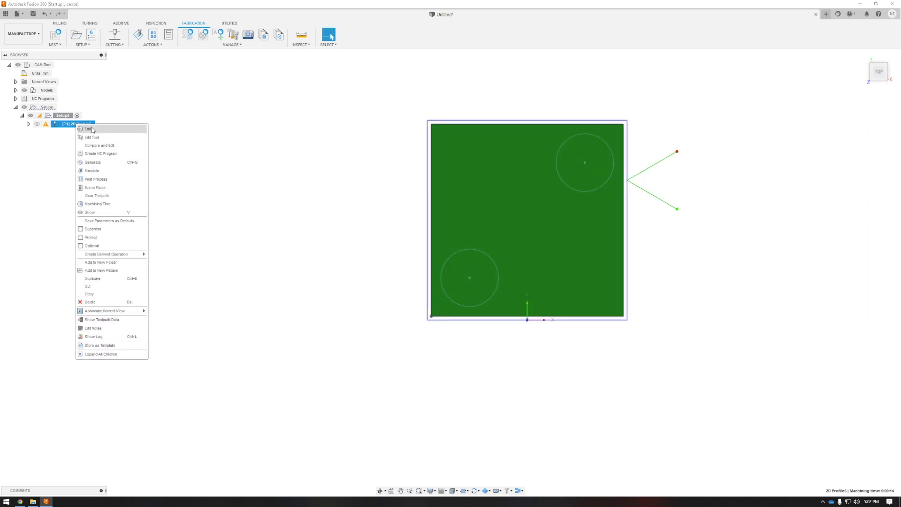
click(88, 128)
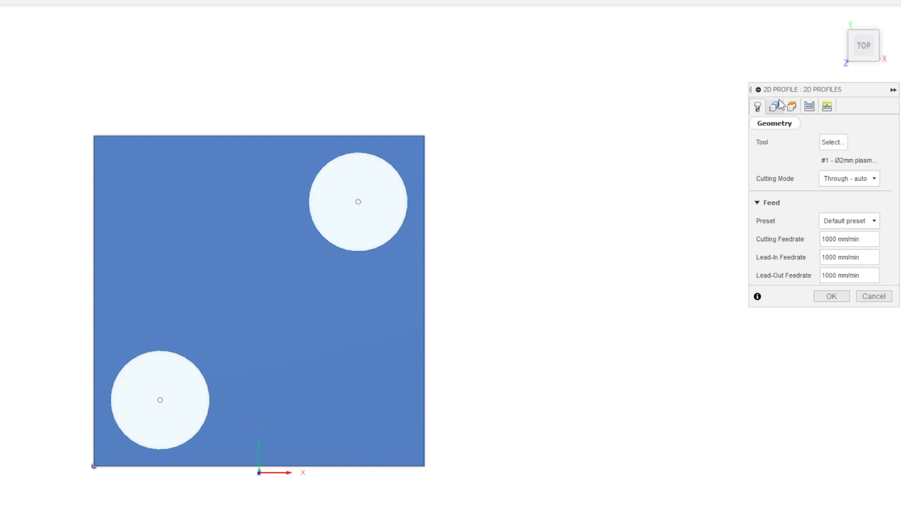
Set 2D Profile5's Loops to Inner loops, review passes and linking, and apply
click(774, 106)
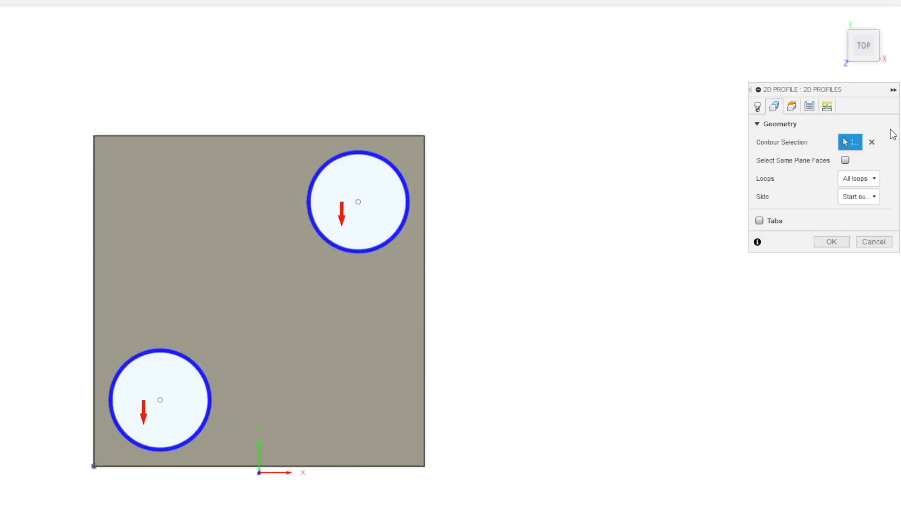
click(857, 178)
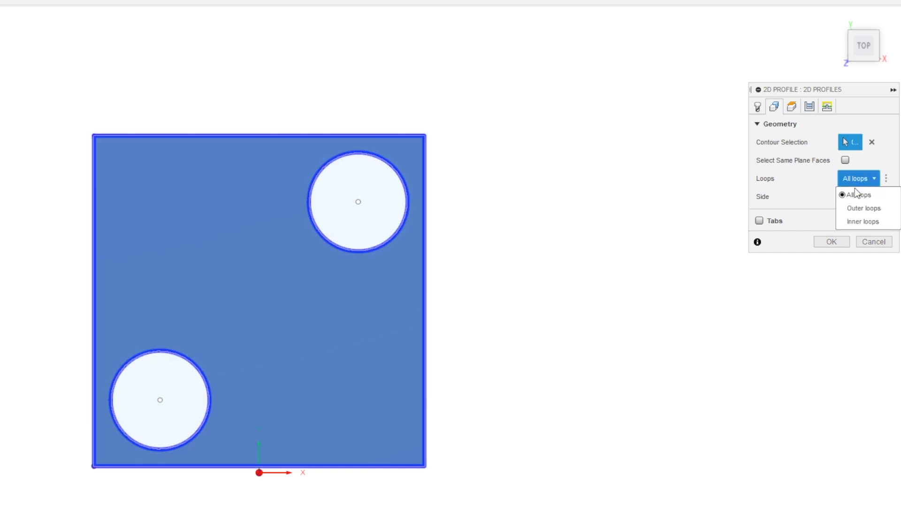
click(862, 221)
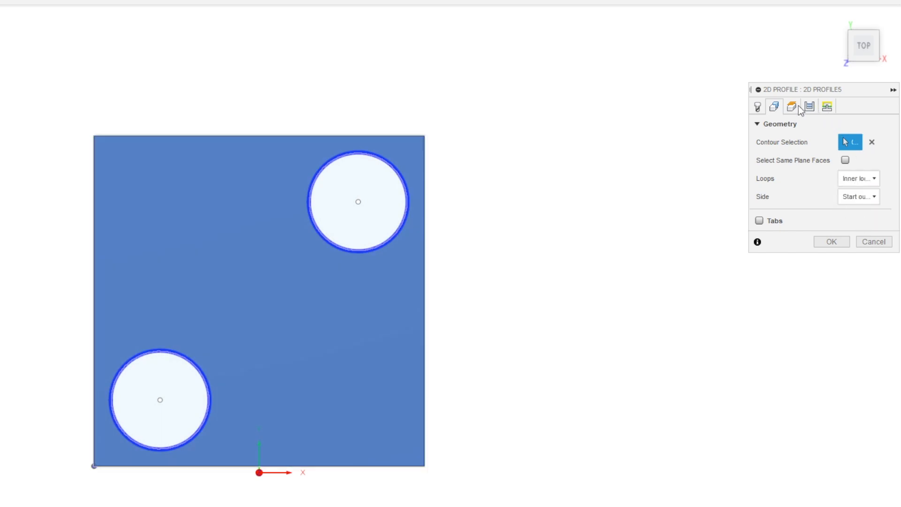
click(827, 106)
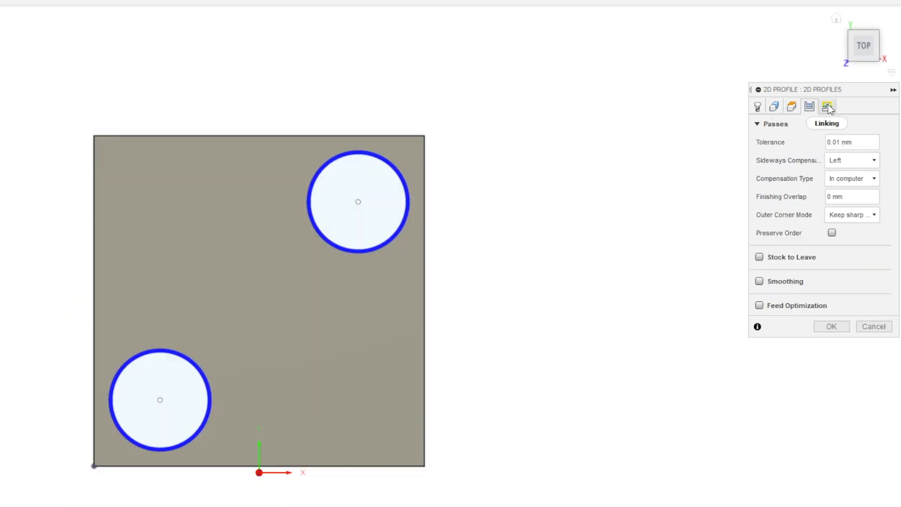
click(828, 107)
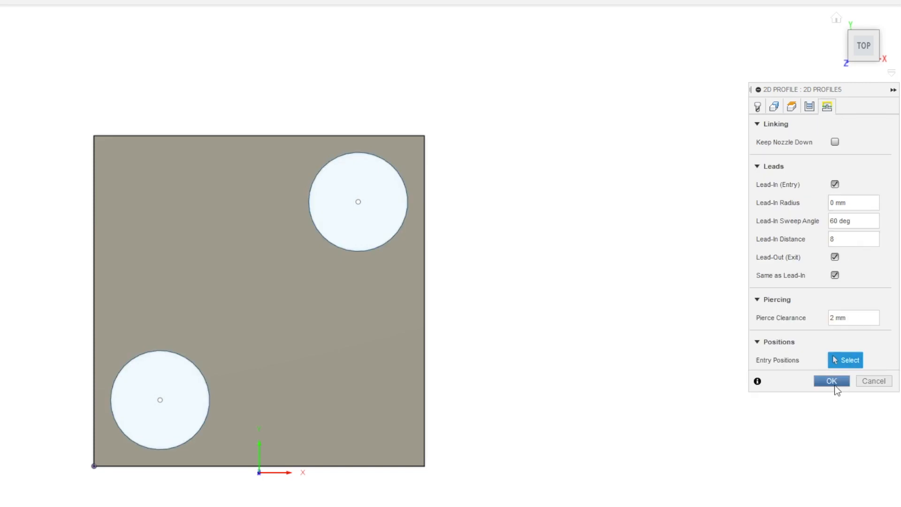
click(831, 380)
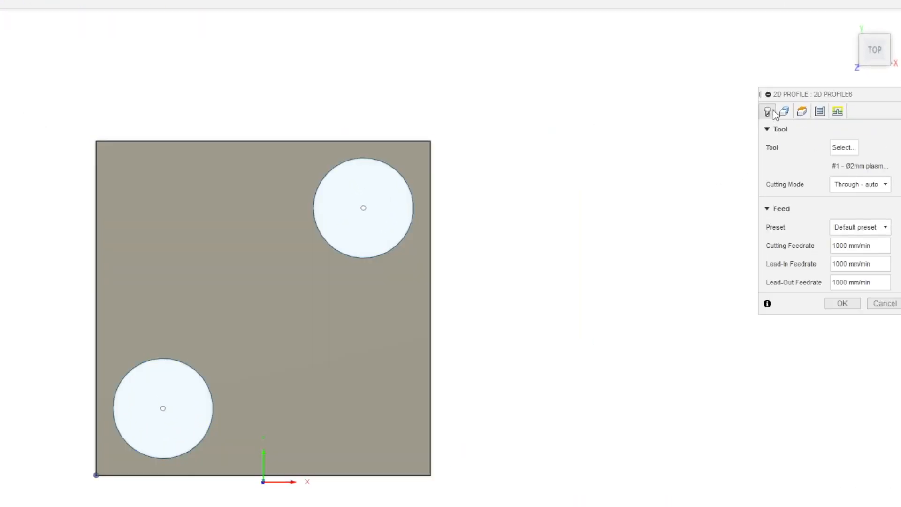
Set 2D Profile6 to Outer loops, Keep sharp corner, and 15 mm lead-in distance
click(784, 112)
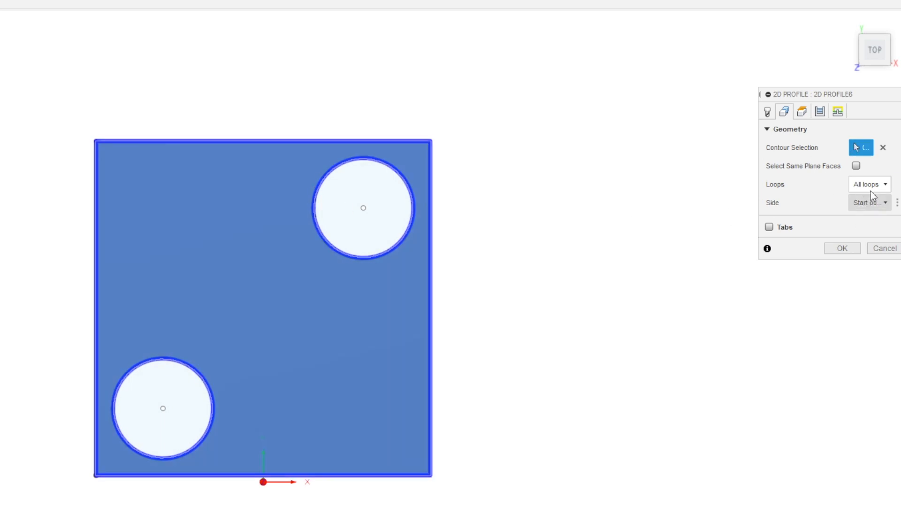
click(868, 184)
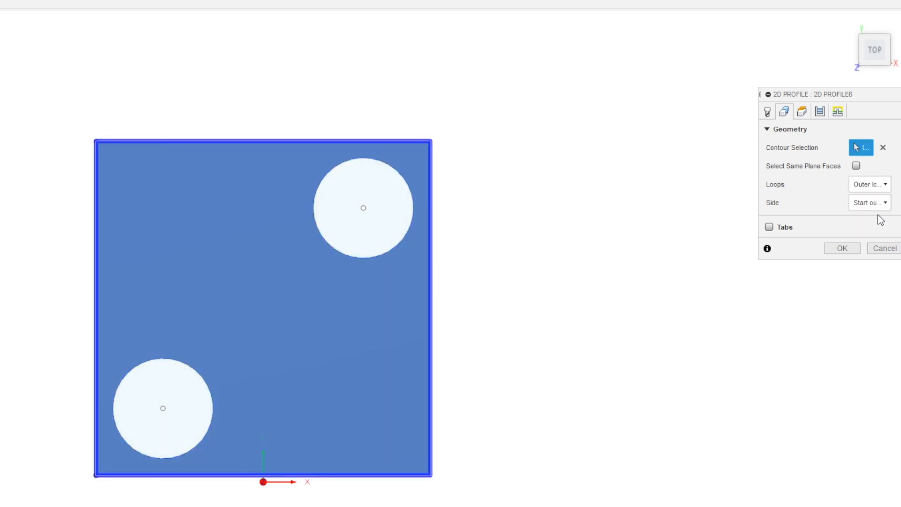
click(819, 110)
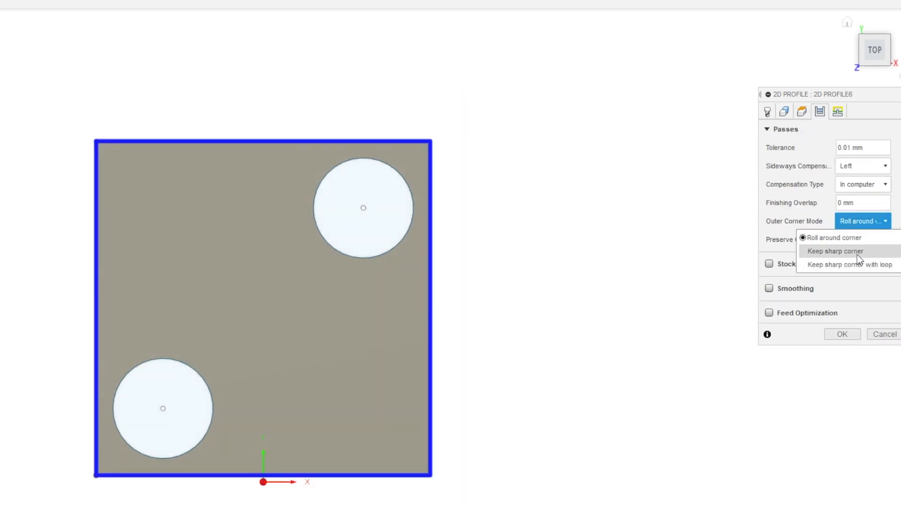
click(837, 110)
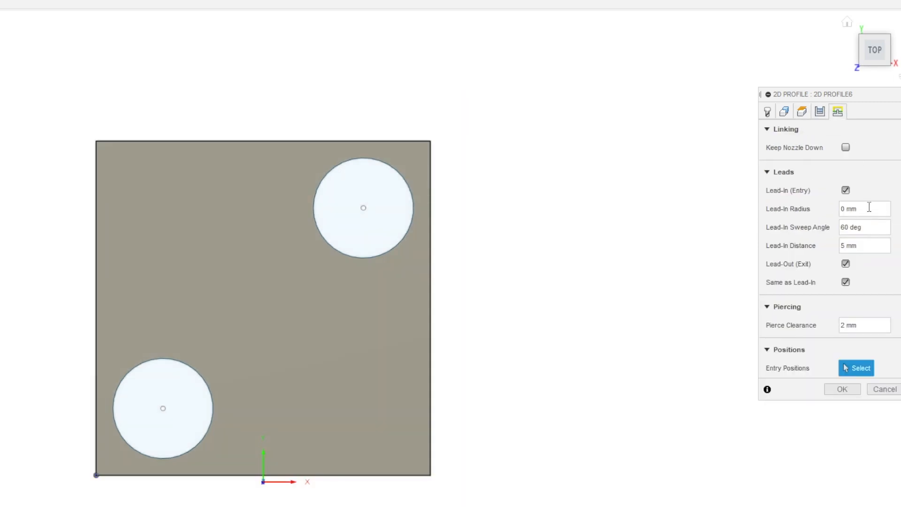
text(15)
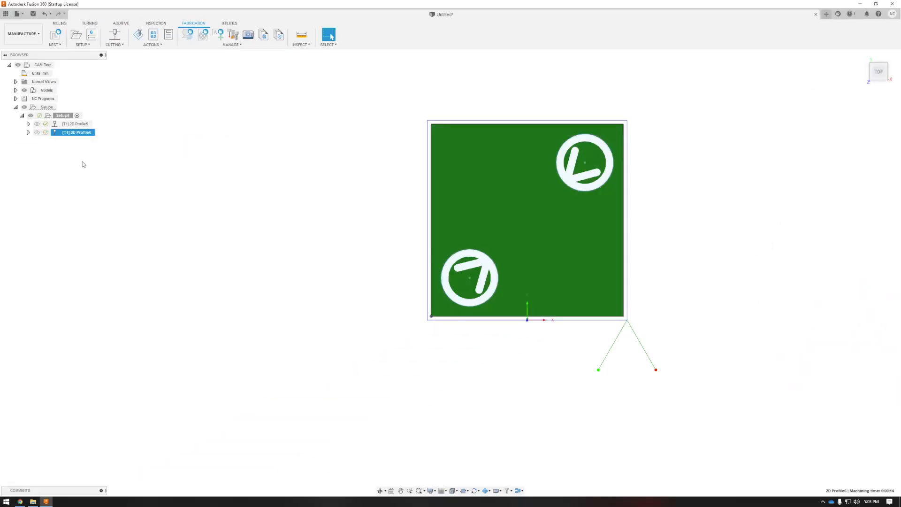
Post process 2D Profile5 and 2D Profile6 with the Eastwood post, naming it 'Square with H'
click(75, 124)
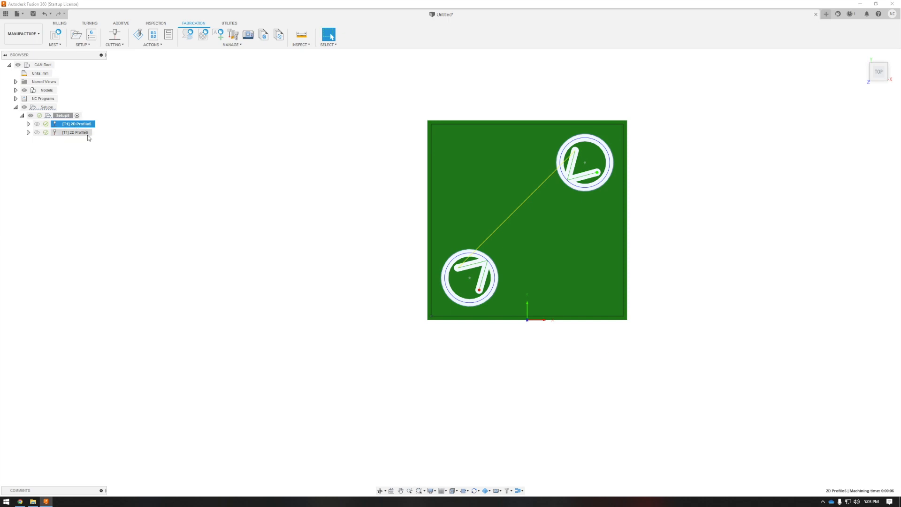
click(75, 132)
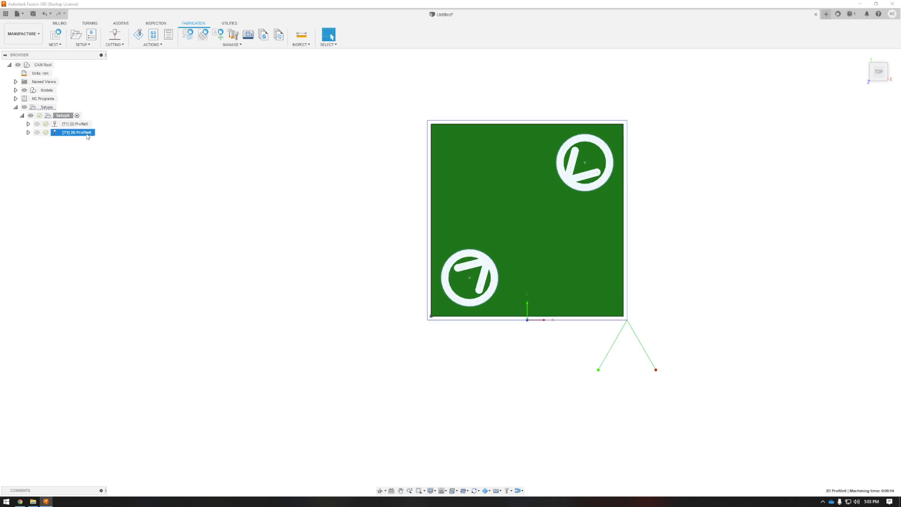
click(75, 123)
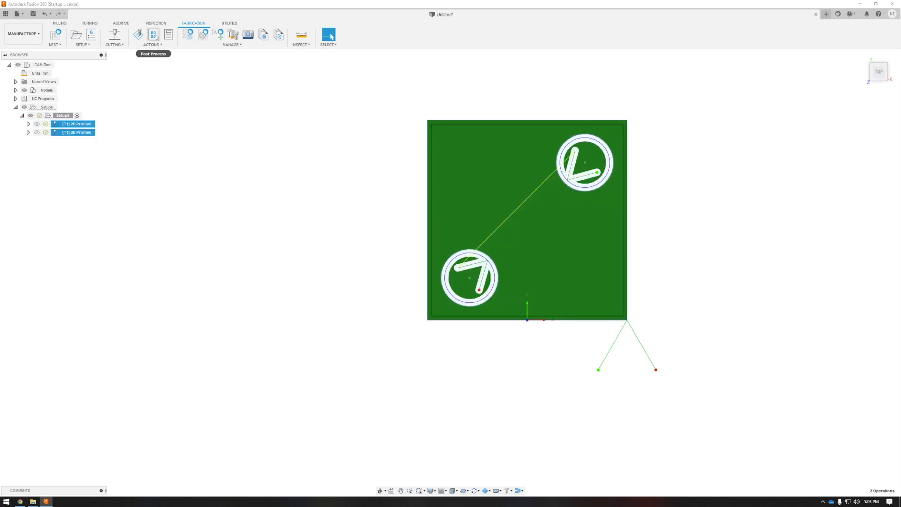
click(153, 34)
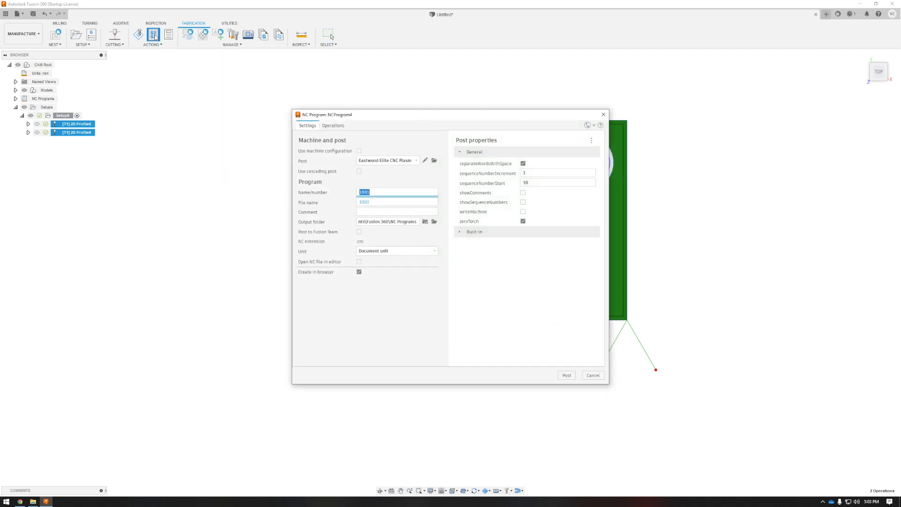
mouse_move(310, 140)
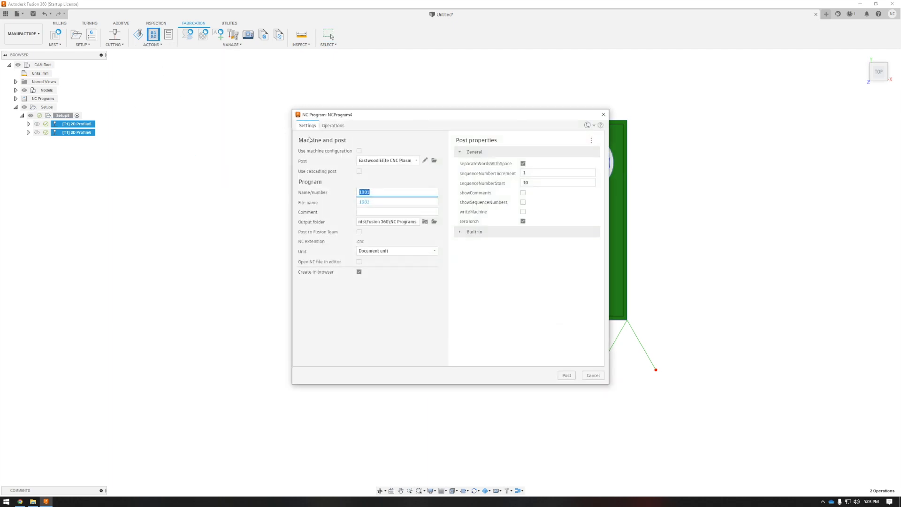
mouse_move(359, 171)
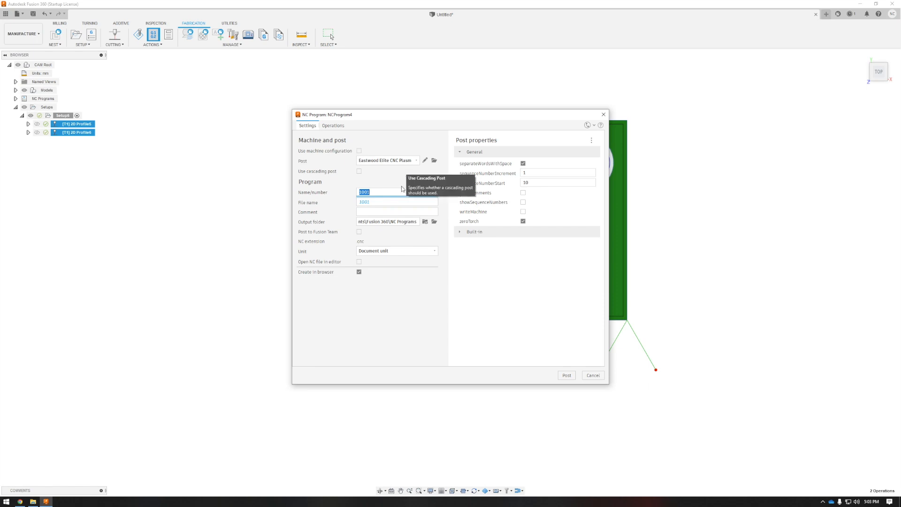
text(Square with H)
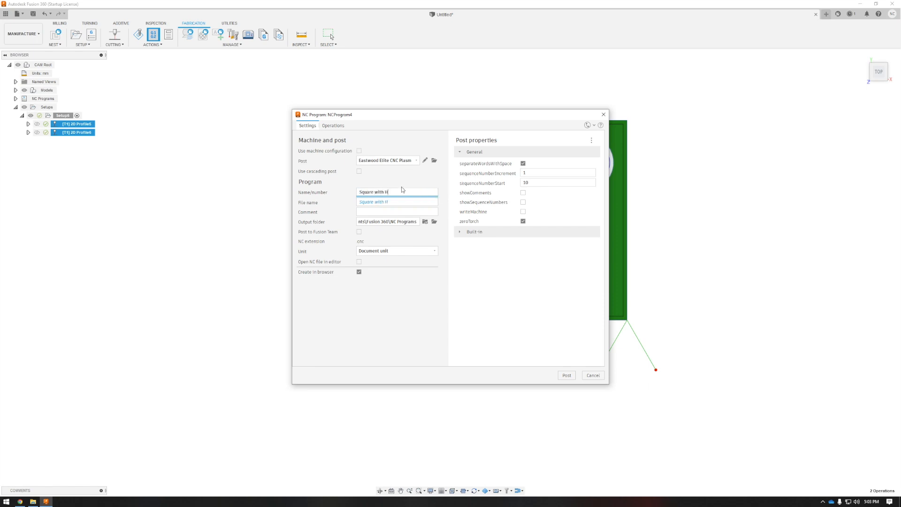